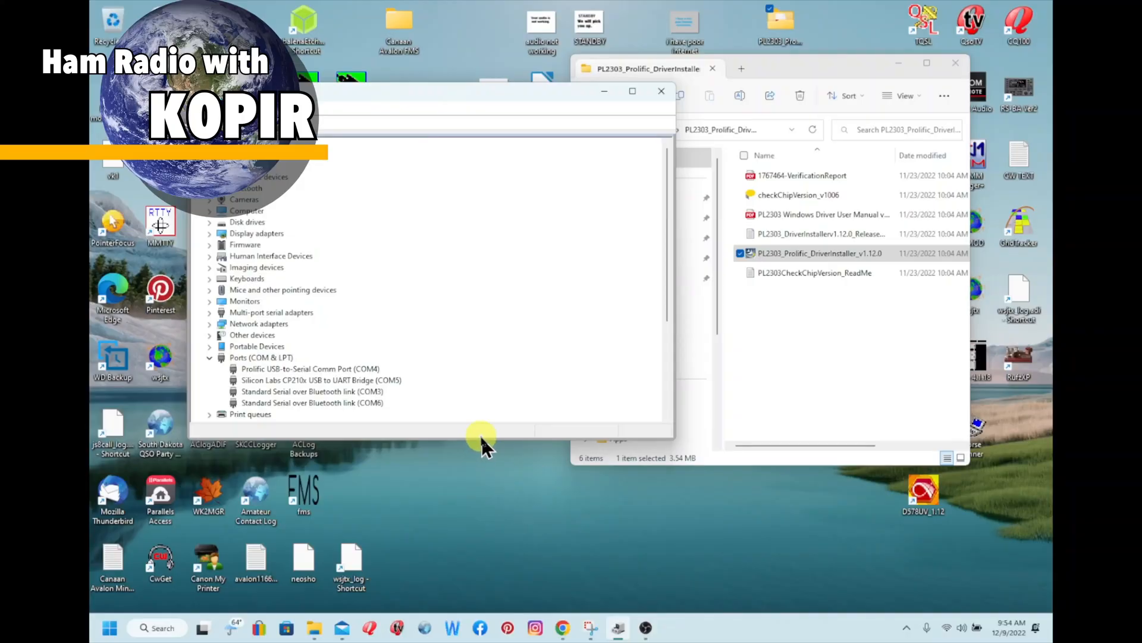
pyautogui.moveTo(584, 456)
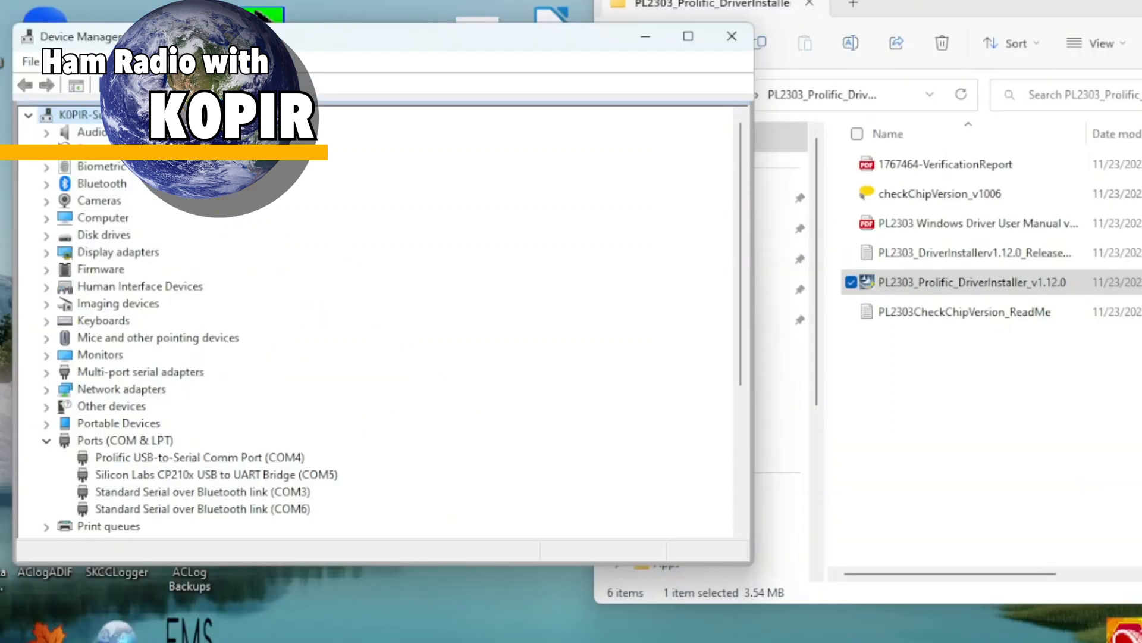
# Step: Launch the saved MyVSPE setup so the COM5 => COM1 splitter shows Ready with emulation started
pyautogui.click(186, 457)
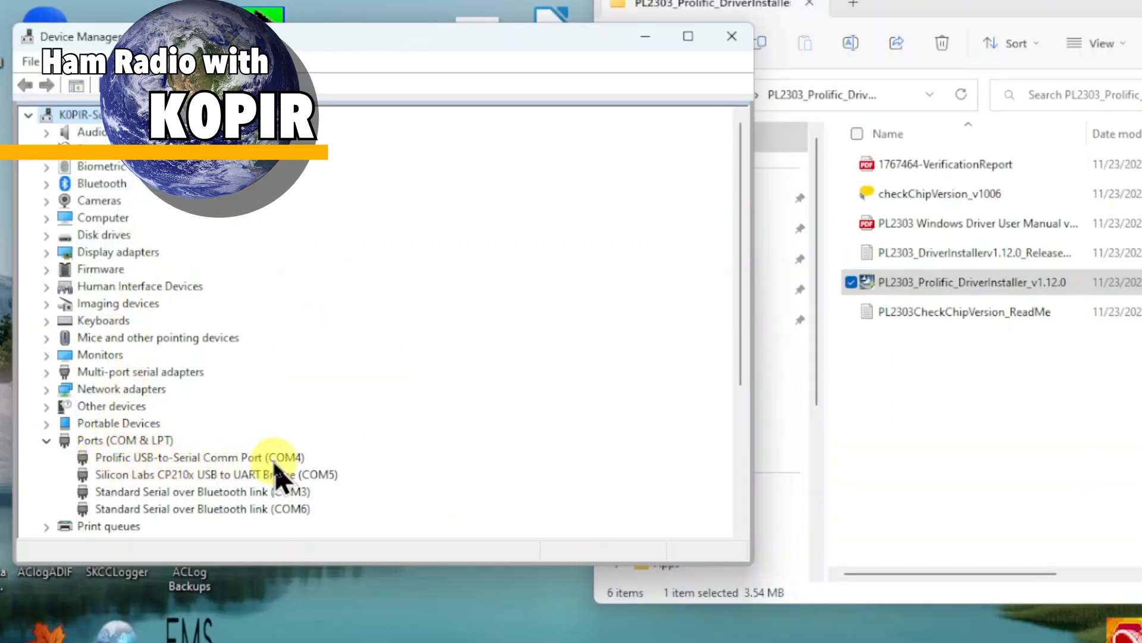
pyautogui.moveTo(186, 481)
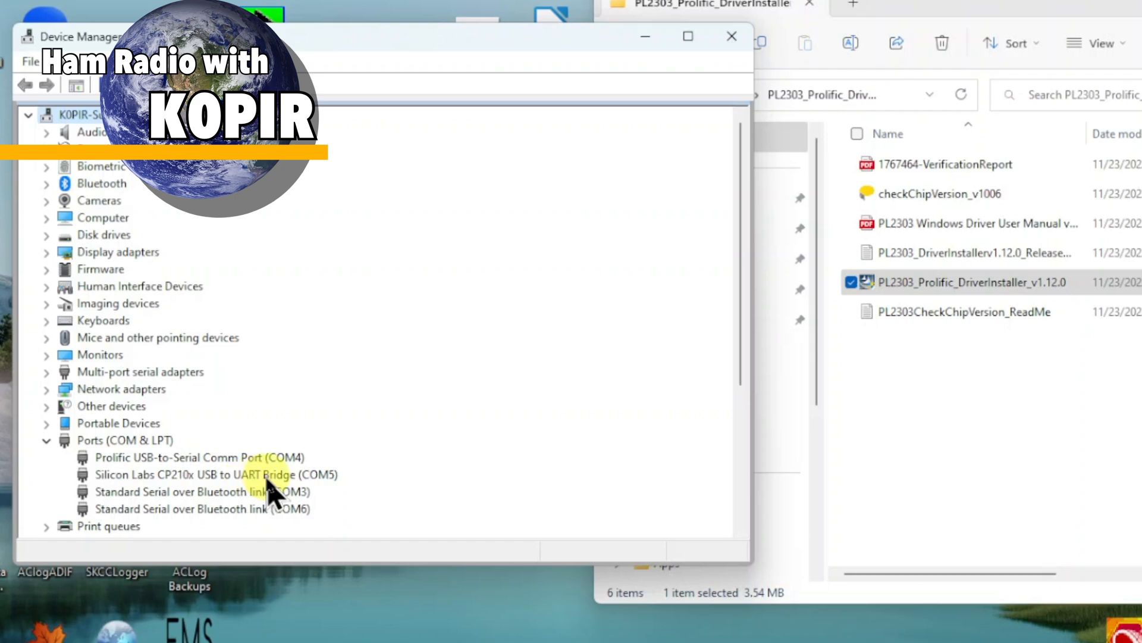
pyautogui.moveTo(320, 484)
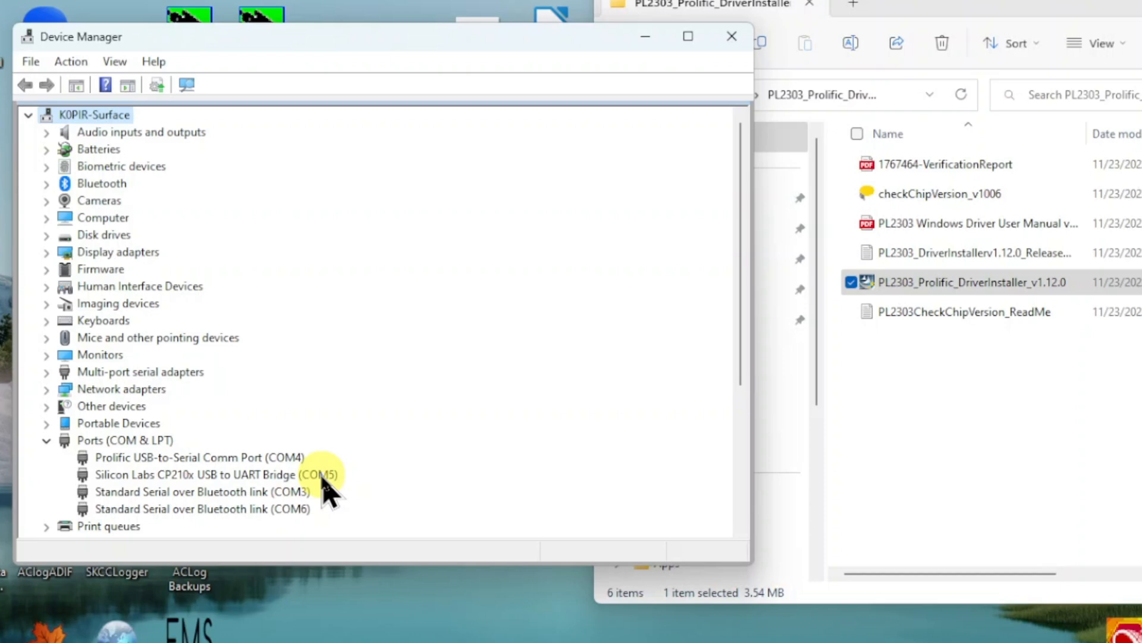
pyautogui.moveTo(328, 484)
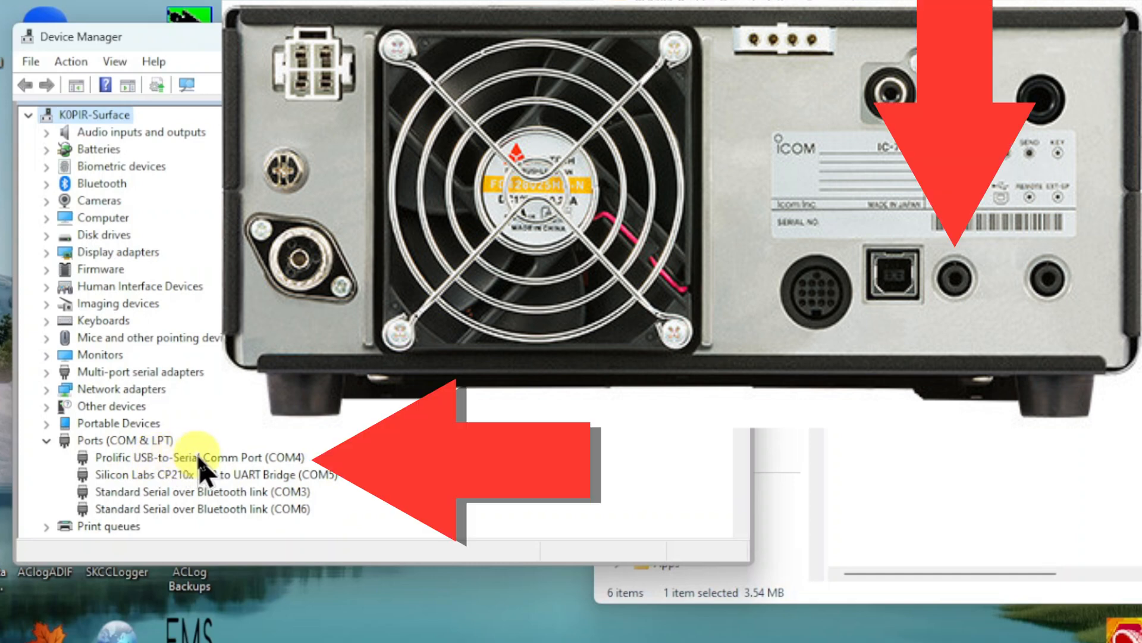
pyautogui.moveTo(234, 467)
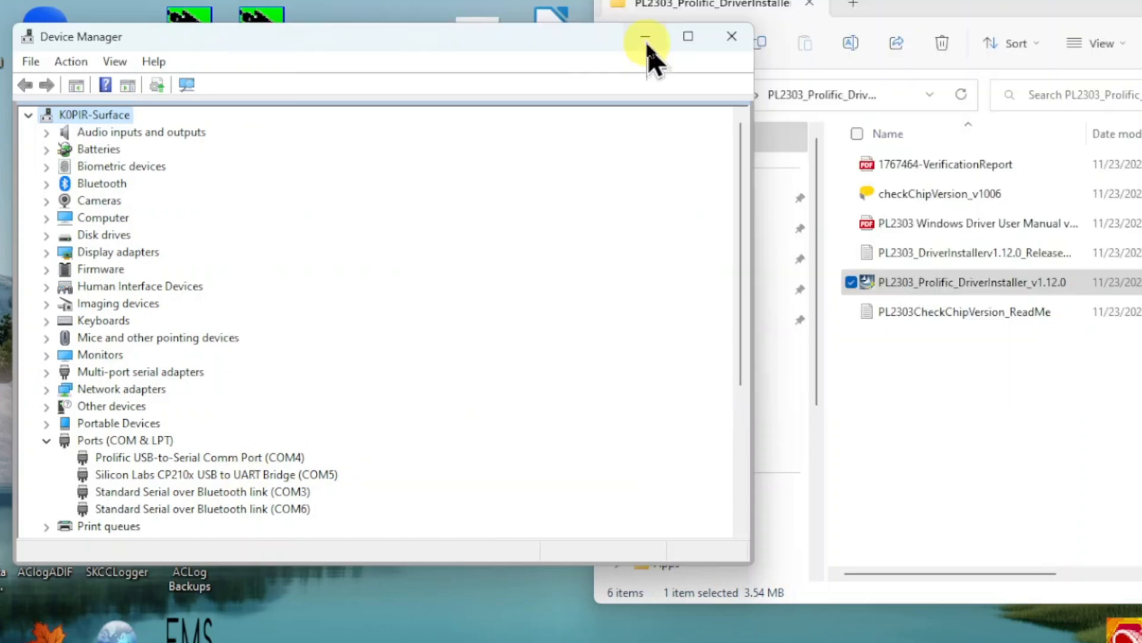
pyautogui.click(645, 37)
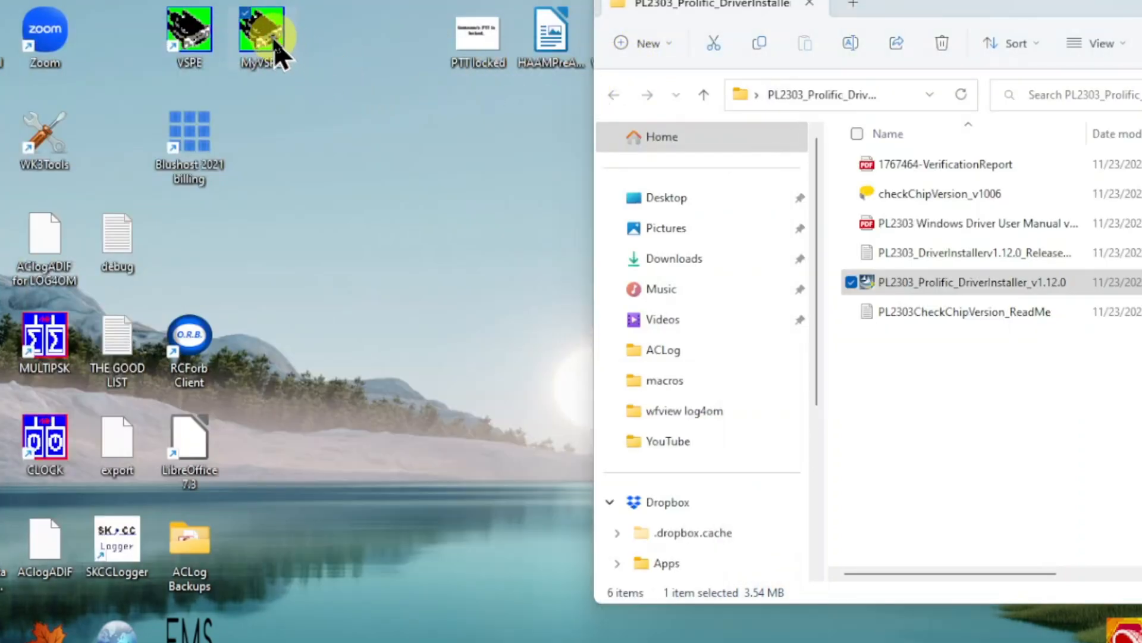
pyautogui.doubleClick(260, 29)
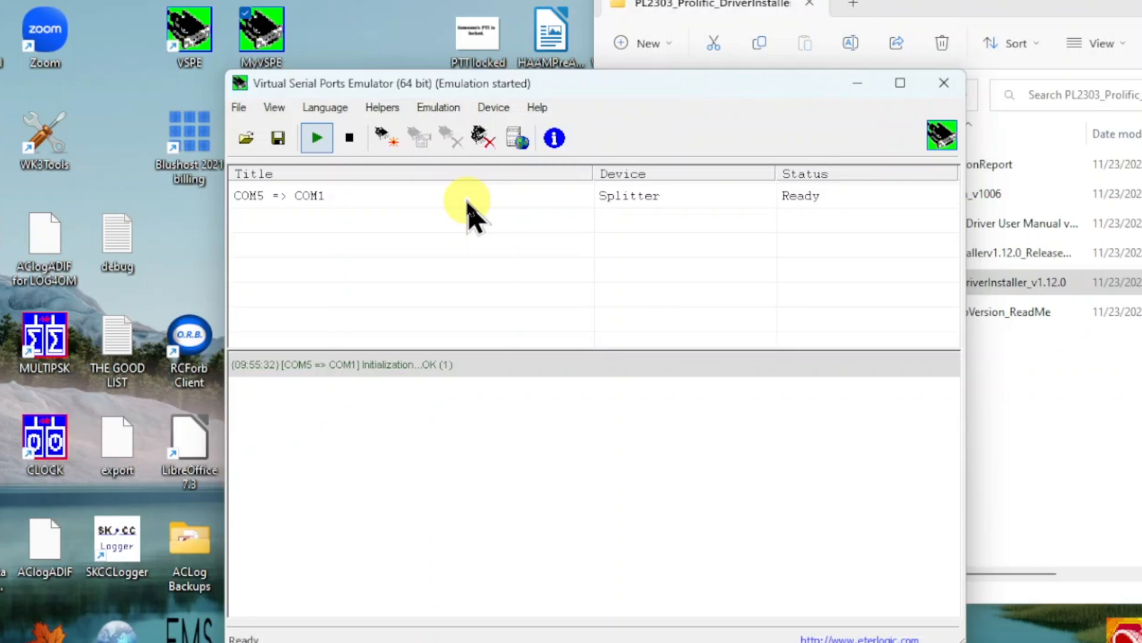
pyautogui.moveTo(444, 233)
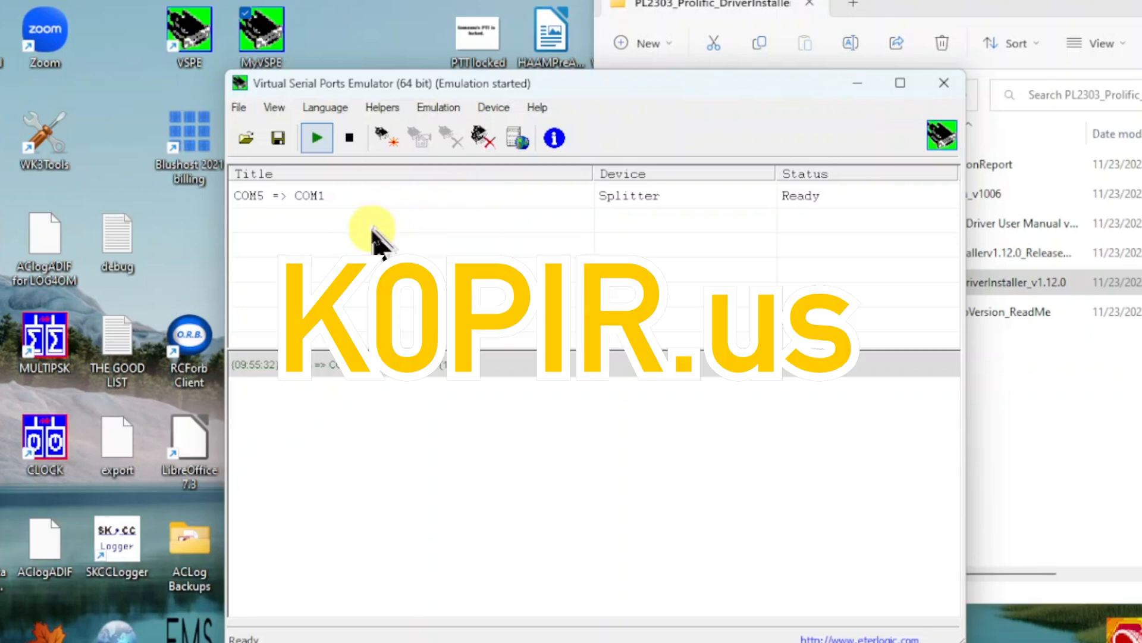
pyautogui.moveTo(412, 226)
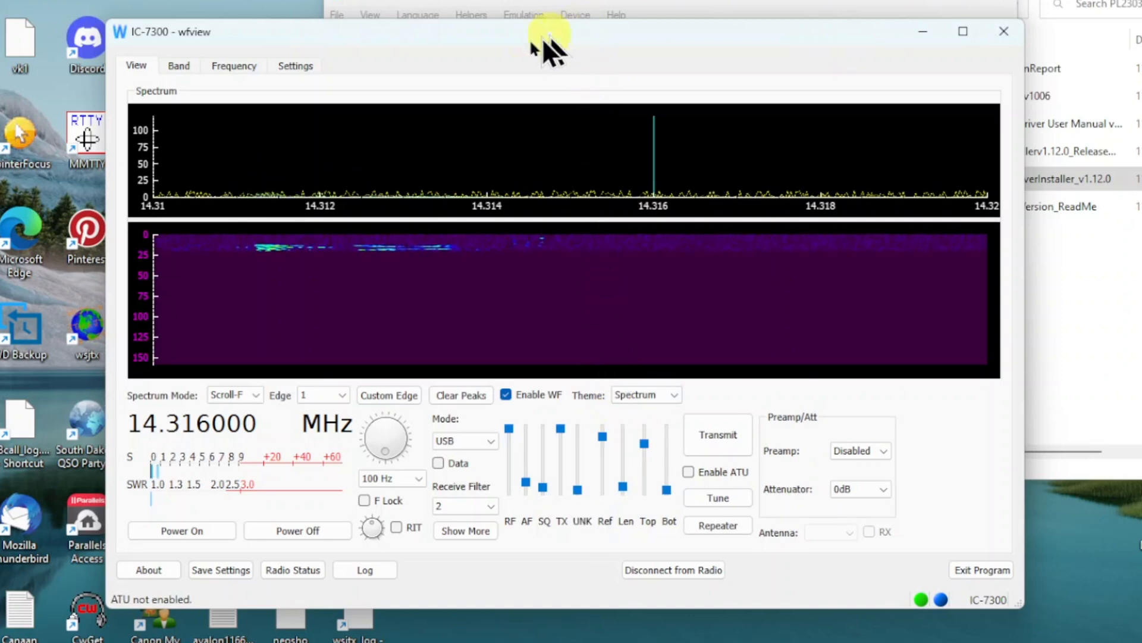
# Step: Show wfview's Radio Access settings: serial device COM1 at 115200 baud, CI-V address 94
pyautogui.click(293, 66)
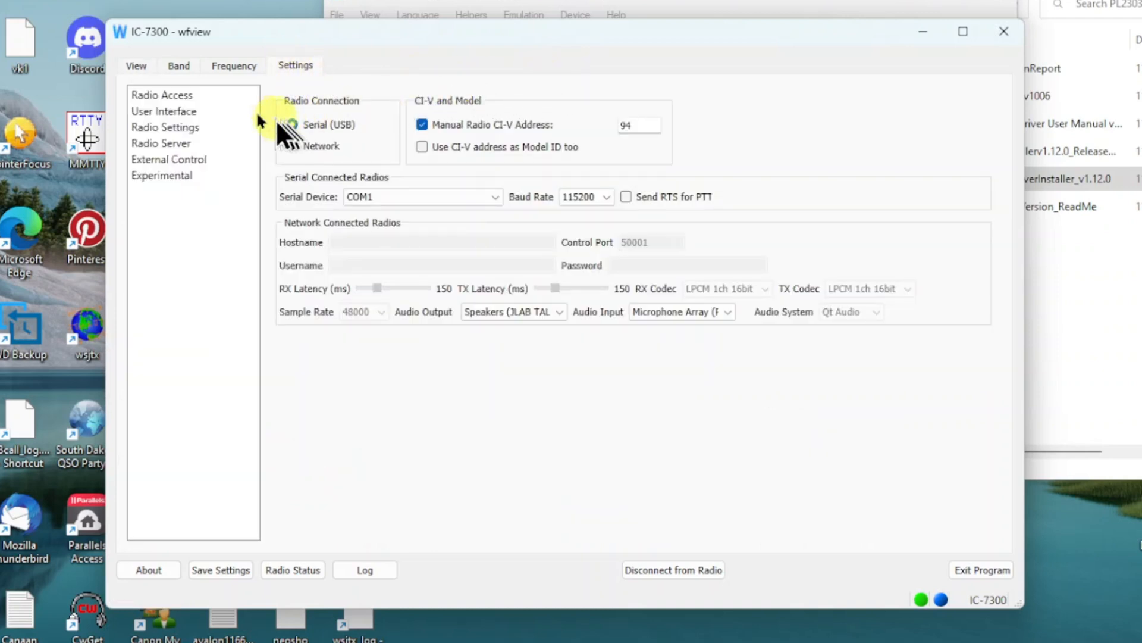
pyautogui.click(162, 95)
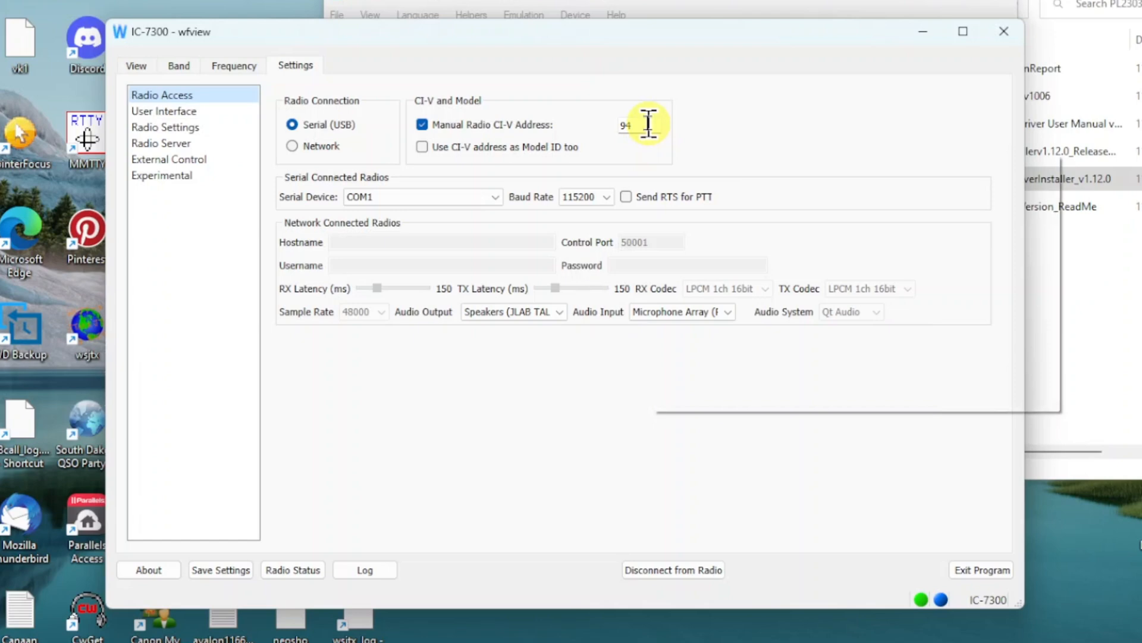
pyautogui.moveTo(532, 147)
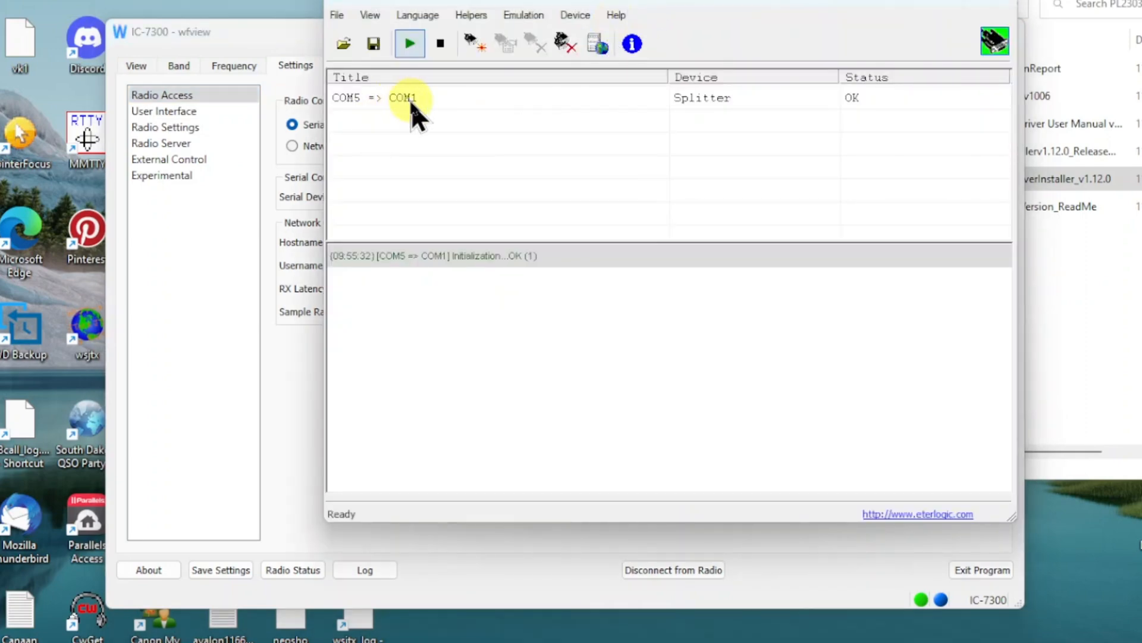
pyautogui.moveTo(375, 116)
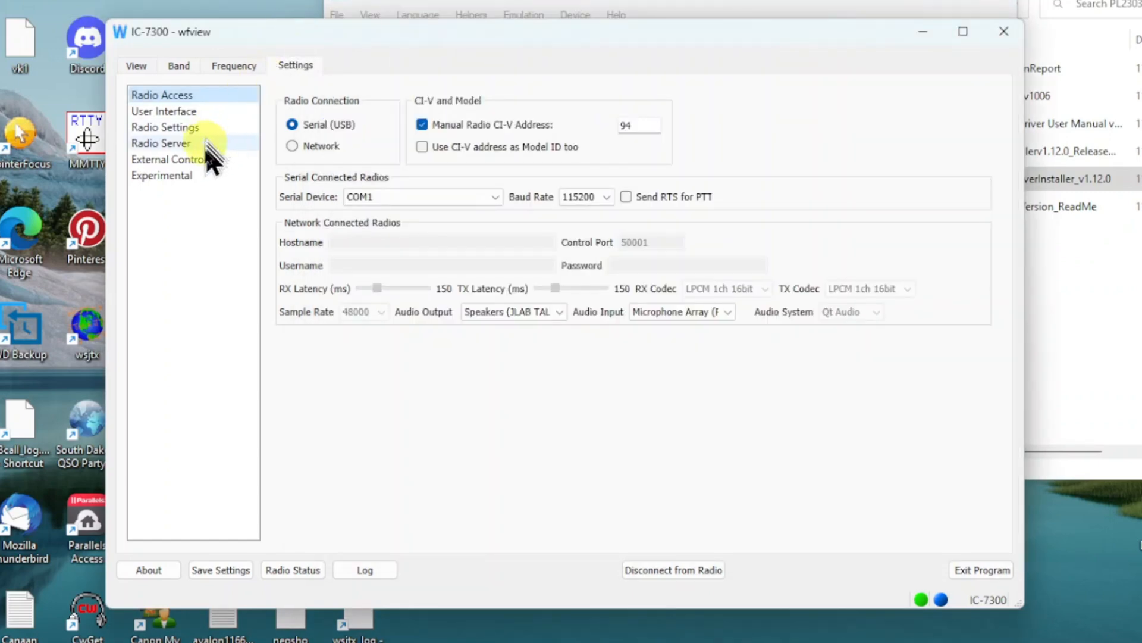
# Step: Verify External Control shows Enable RigCtld ticked on port 4532, then return to the live waterfall
pyautogui.click(168, 158)
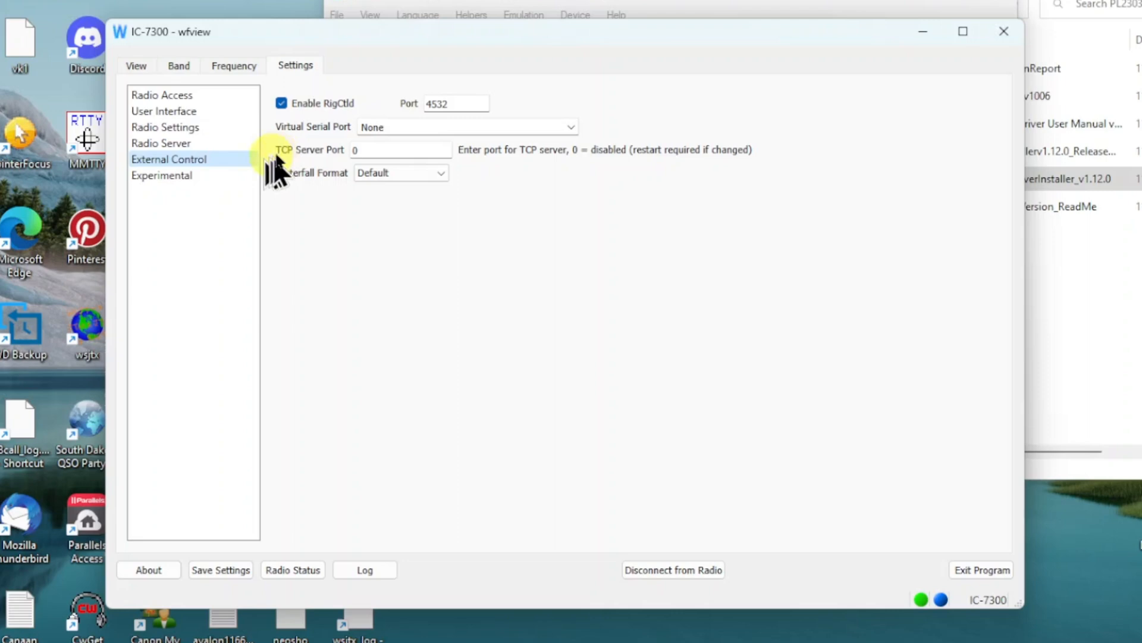
pyautogui.moveTo(317, 120)
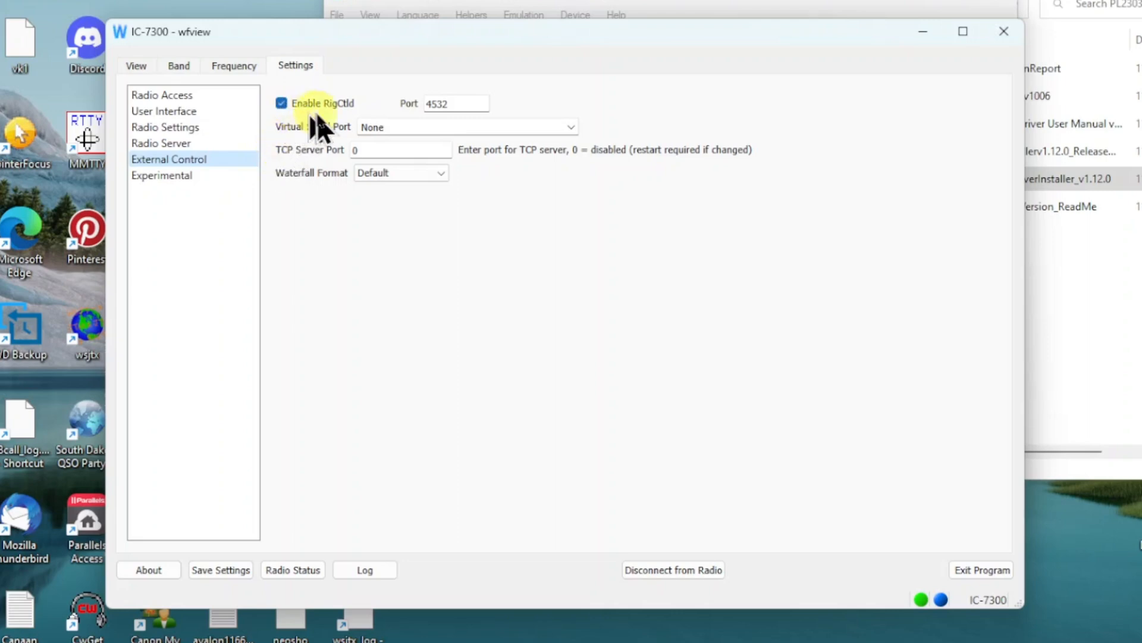
pyautogui.moveTo(352, 135)
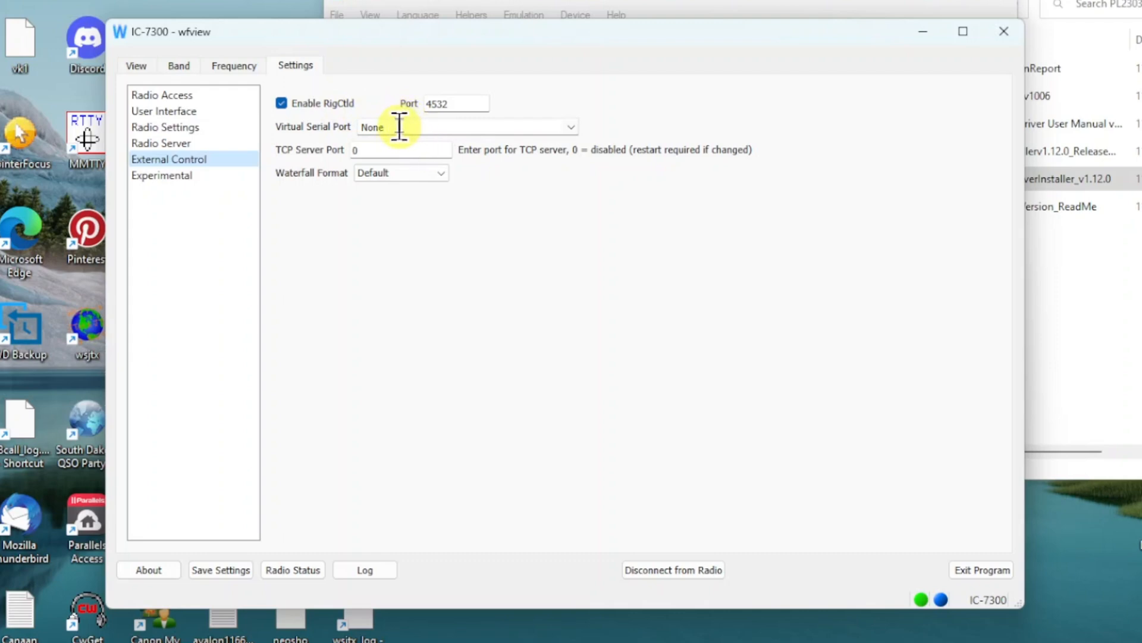
pyautogui.moveTo(511, 124)
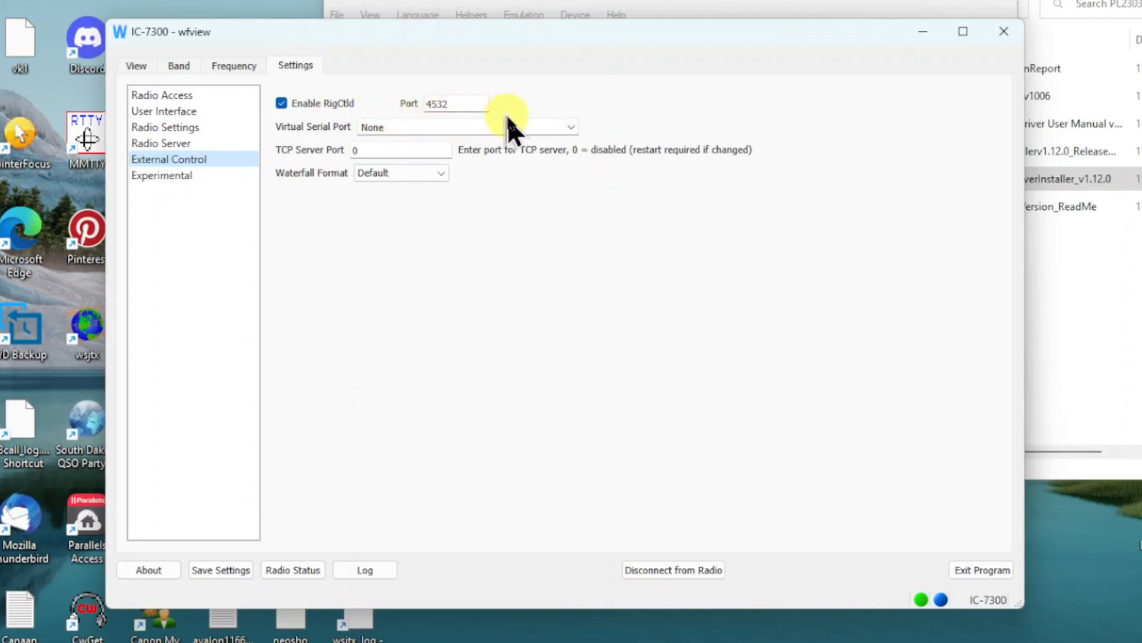
pyautogui.moveTo(552, 120)
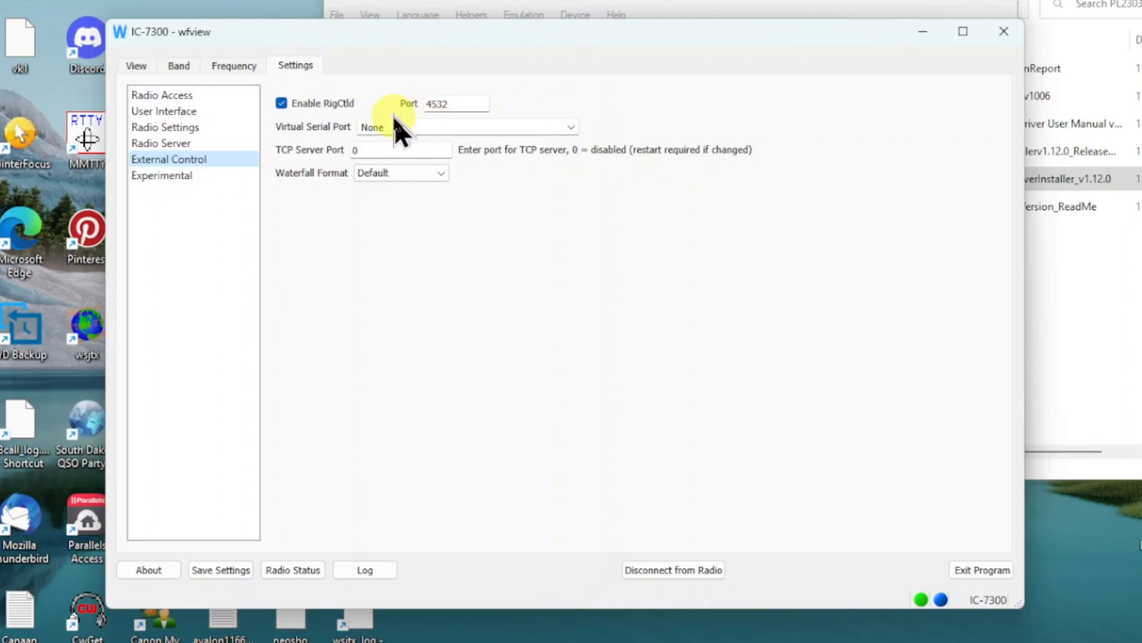
pyautogui.moveTo(333, 131)
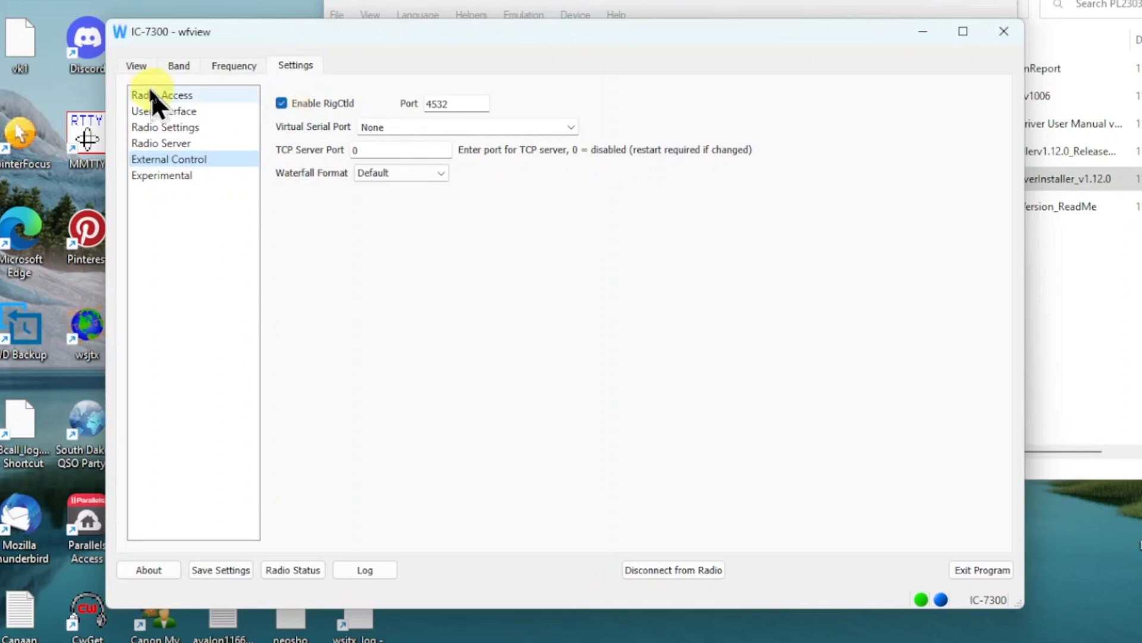
pyautogui.click(136, 65)
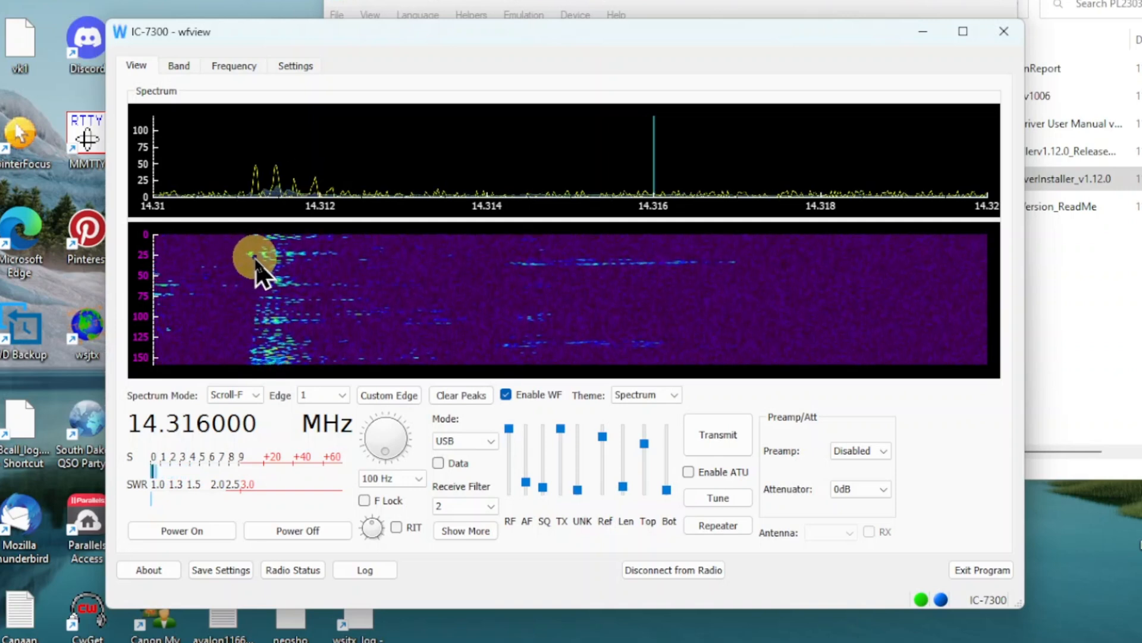
# Step: Tune to the signal near 14.311 MHz, set AF gain to 0%, and minimize wfview
pyautogui.click(254, 262)
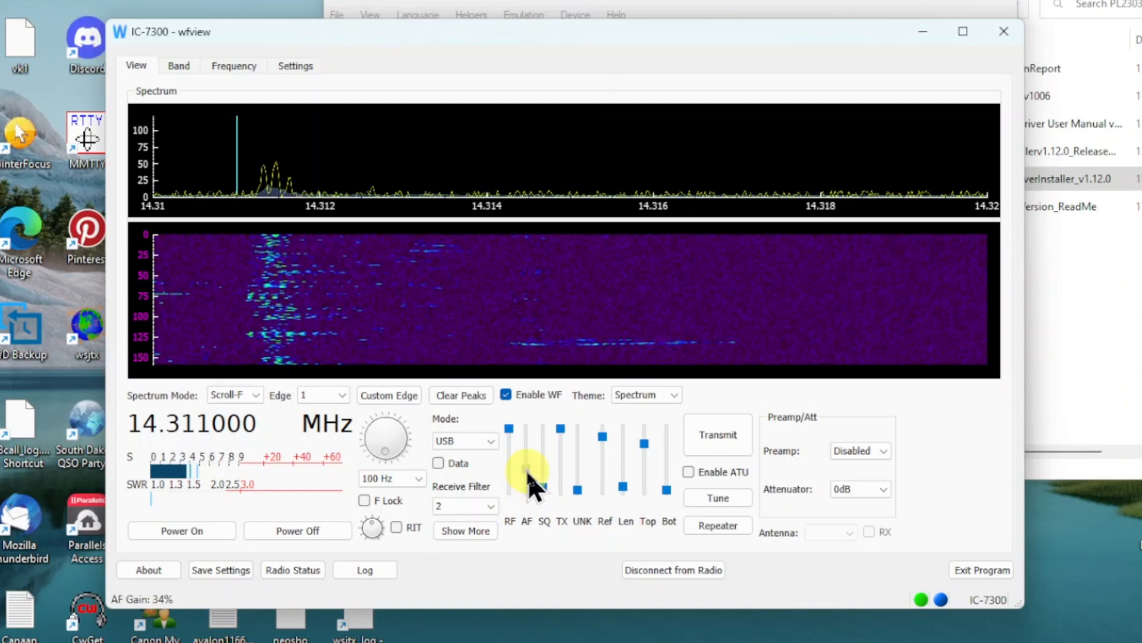
pyautogui.moveTo(529, 466); pyautogui.dragTo(528, 470)
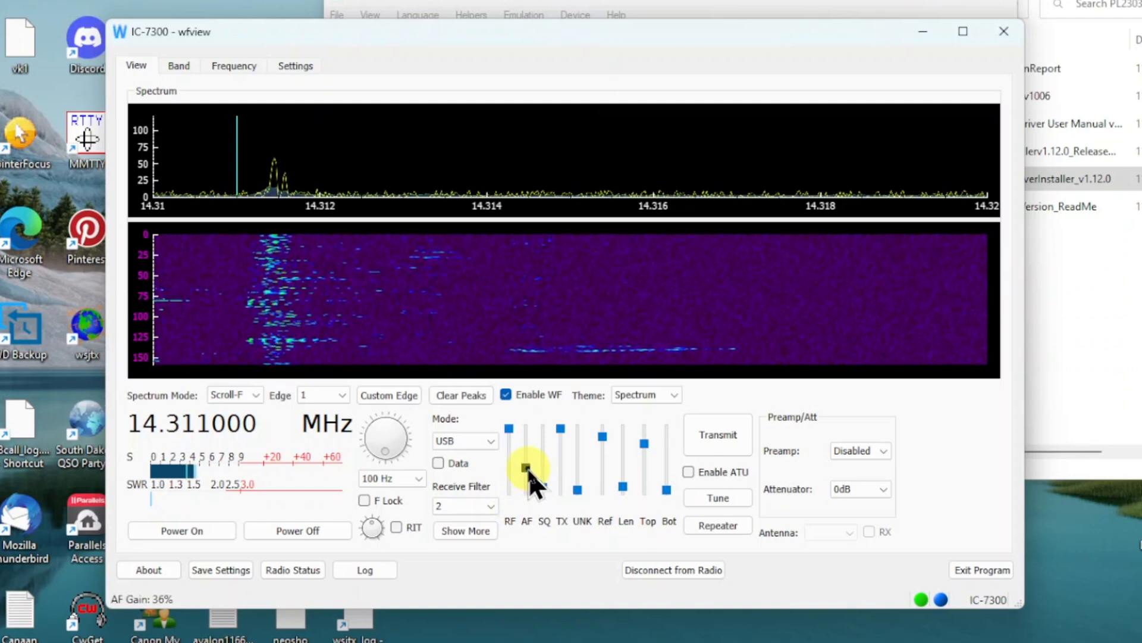
pyautogui.moveTo(527, 470)
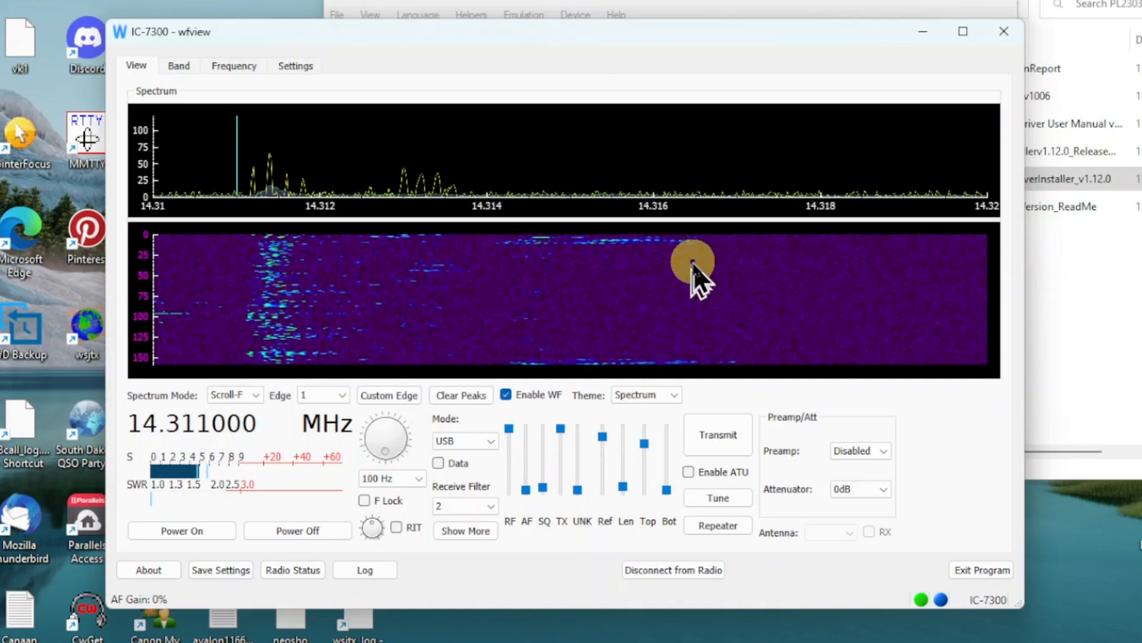
pyautogui.moveTo(922, 33)
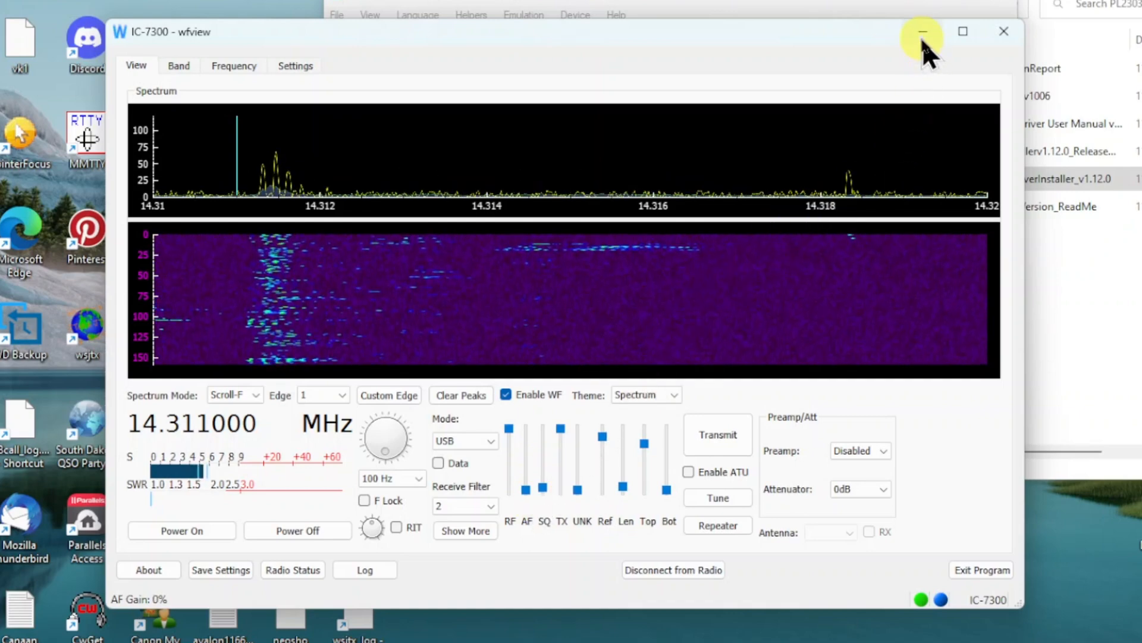
pyautogui.click(920, 31)
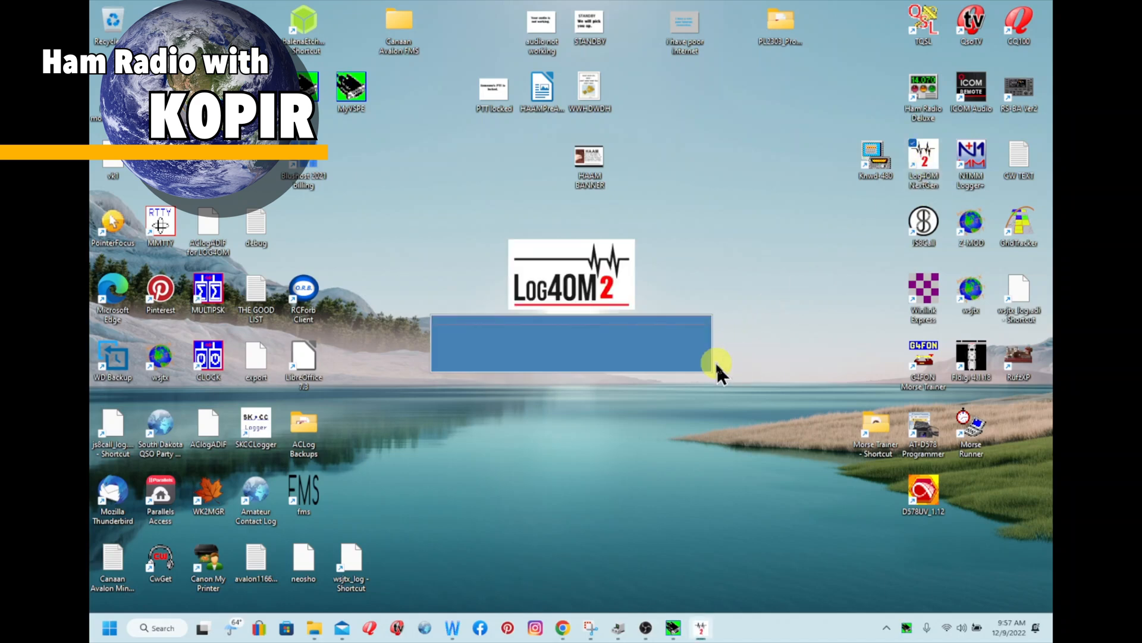
pyautogui.moveTo(765, 343)
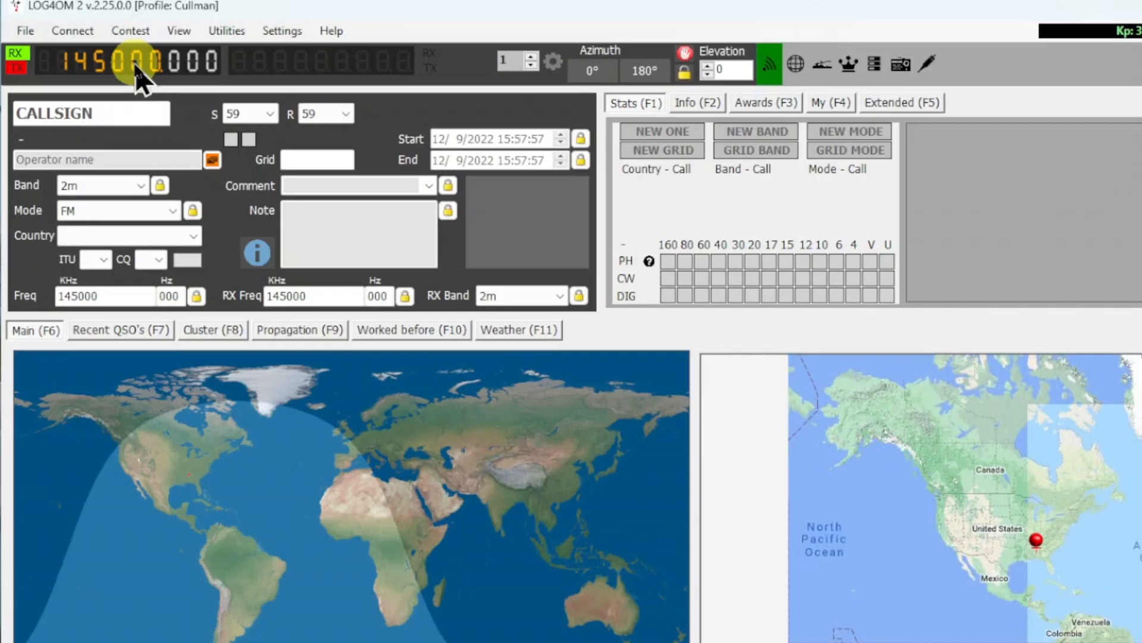
# Step: Stop CAT via Connect > CAT so the radio display reads OFFLINE
pyautogui.click(71, 31)
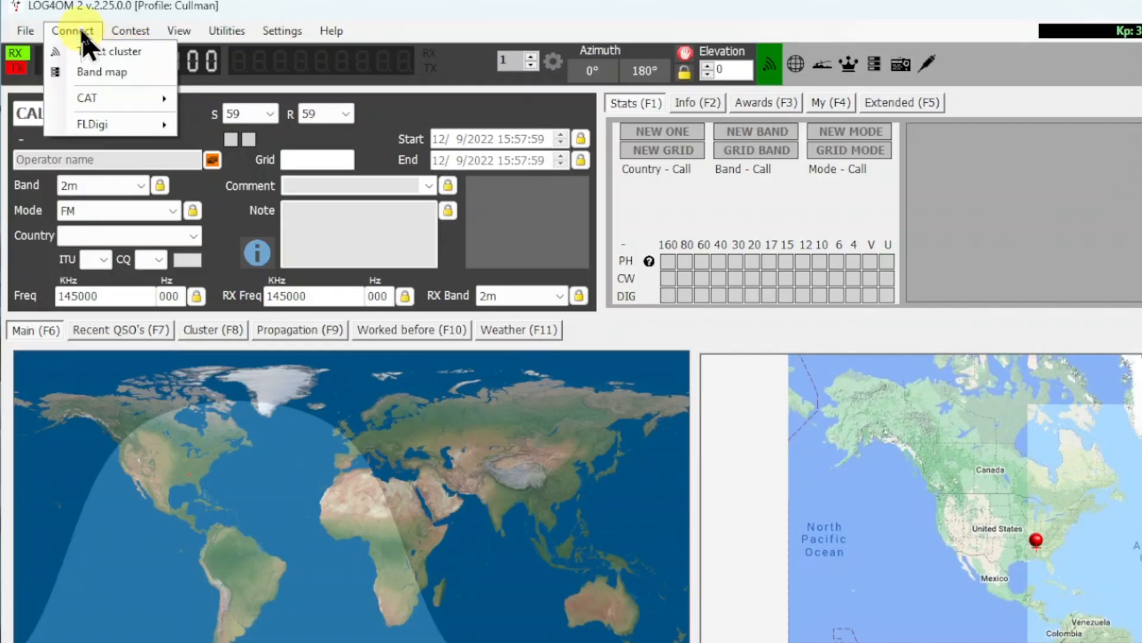
pyautogui.moveTo(87, 97)
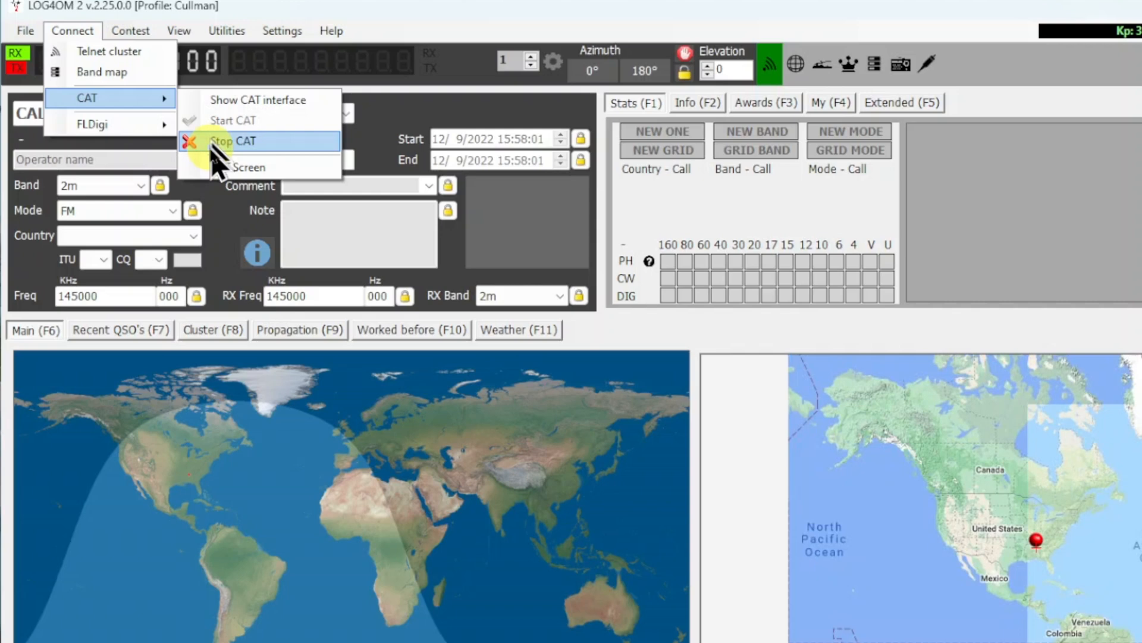
pyautogui.click(234, 140)
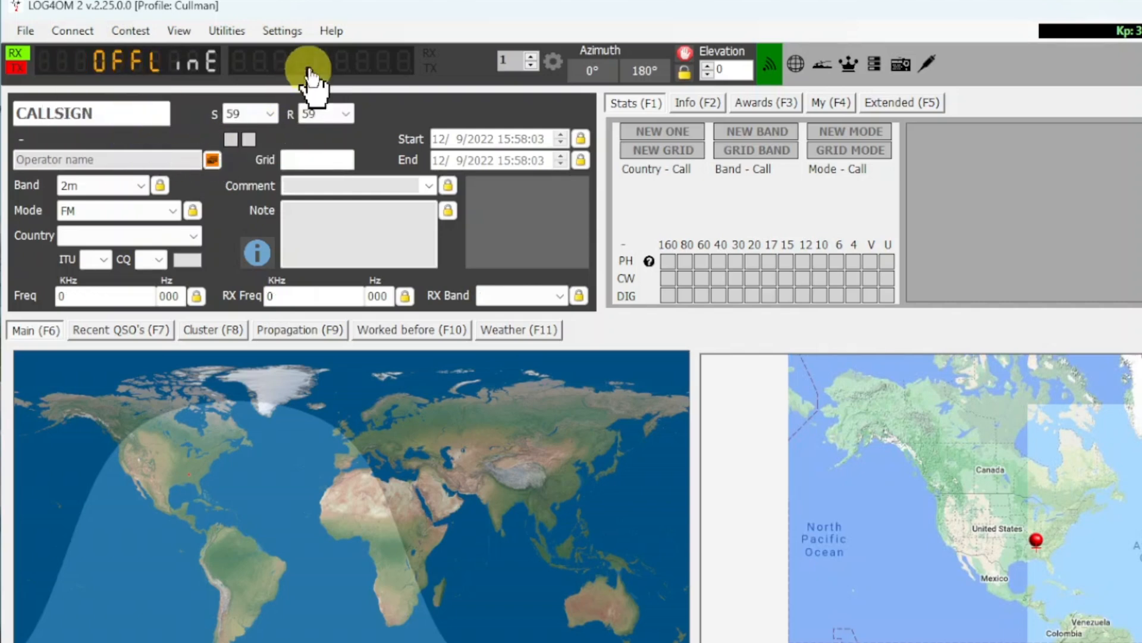
pyautogui.click(282, 31)
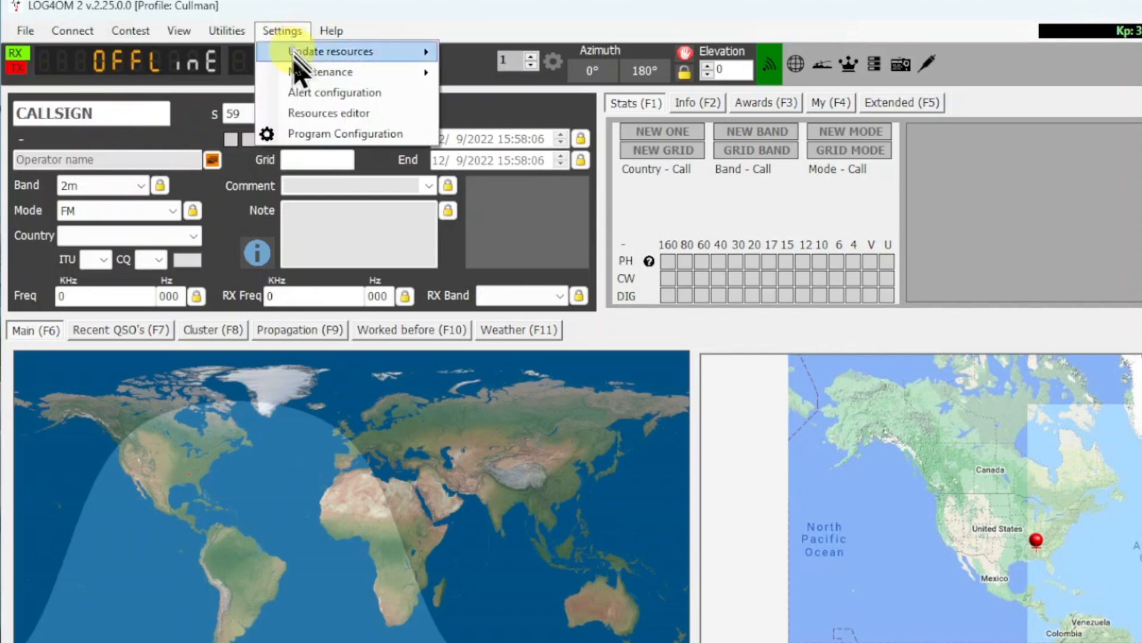
pyautogui.moveTo(311, 133)
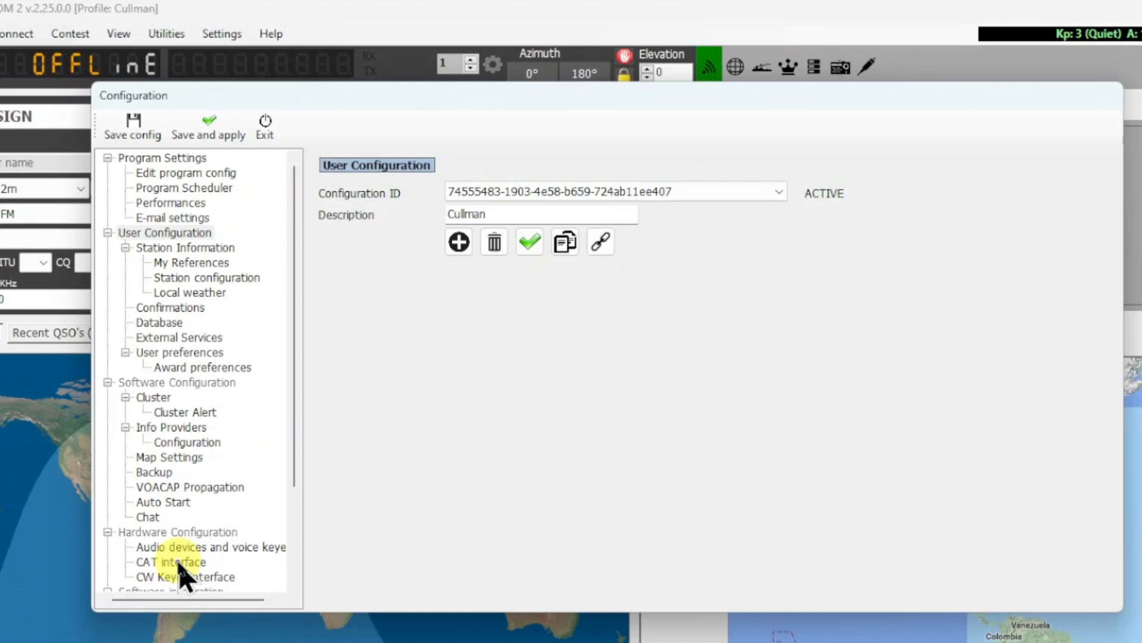
# Step: Show the CAT interface page under Hardware Configuration, with Hamlib engine and auto-start enabled
pyautogui.click(171, 560)
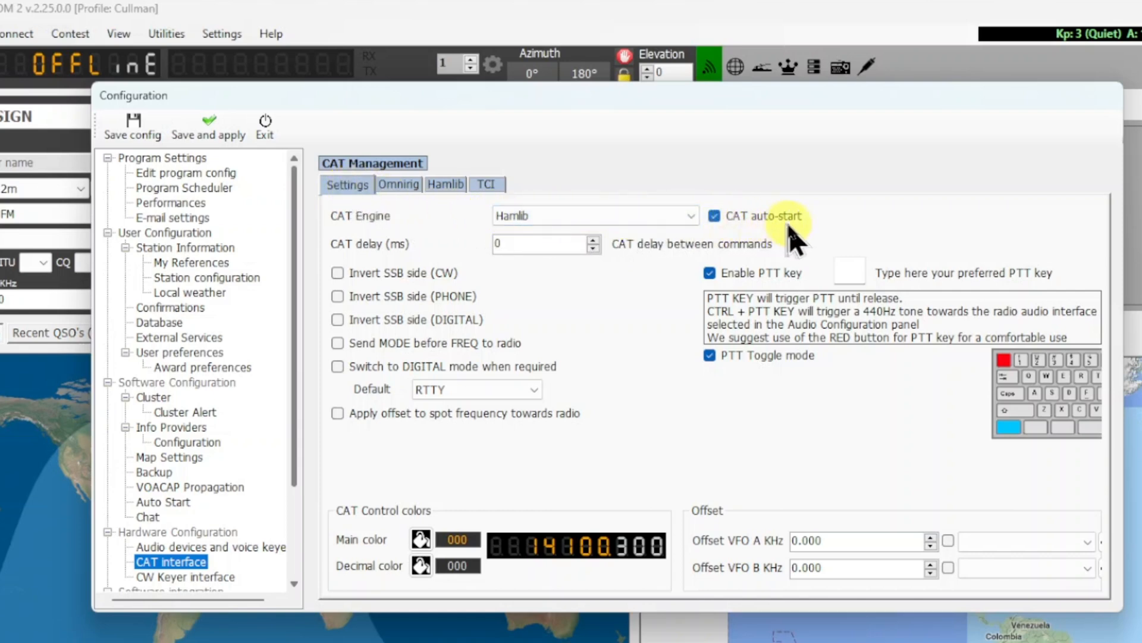
pyautogui.moveTo(797, 241)
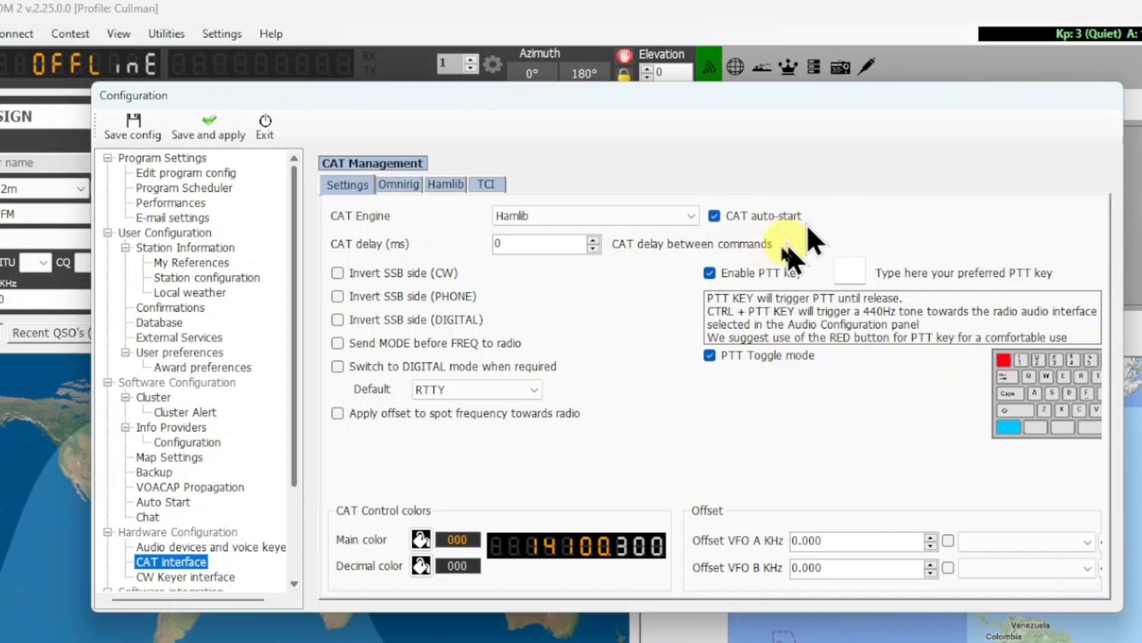
pyautogui.moveTo(590, 382)
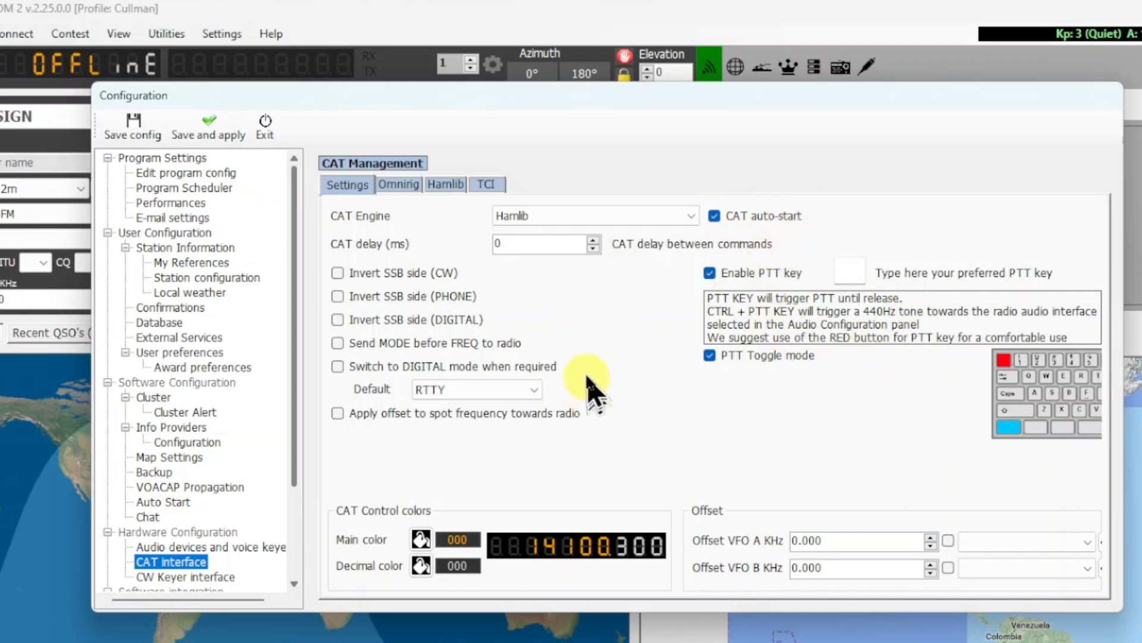
pyautogui.moveTo(445, 185)
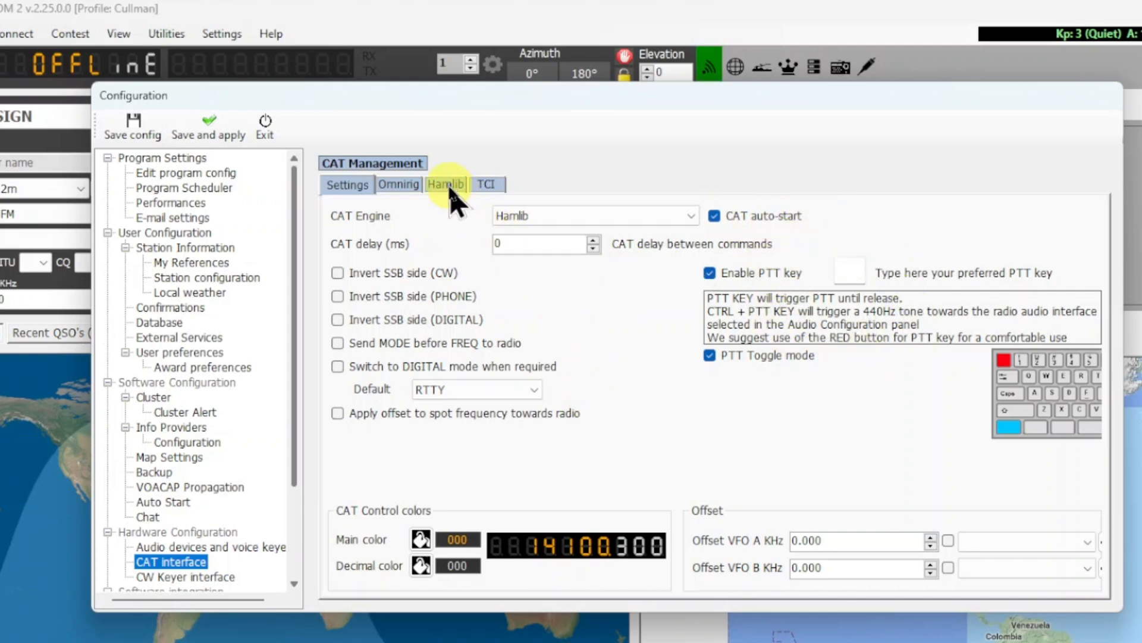
# Step: On the Hamlib tab, tick 'Connect to active HAMLIB instance' at 127.0.0.1 port 4532
pyautogui.click(445, 183)
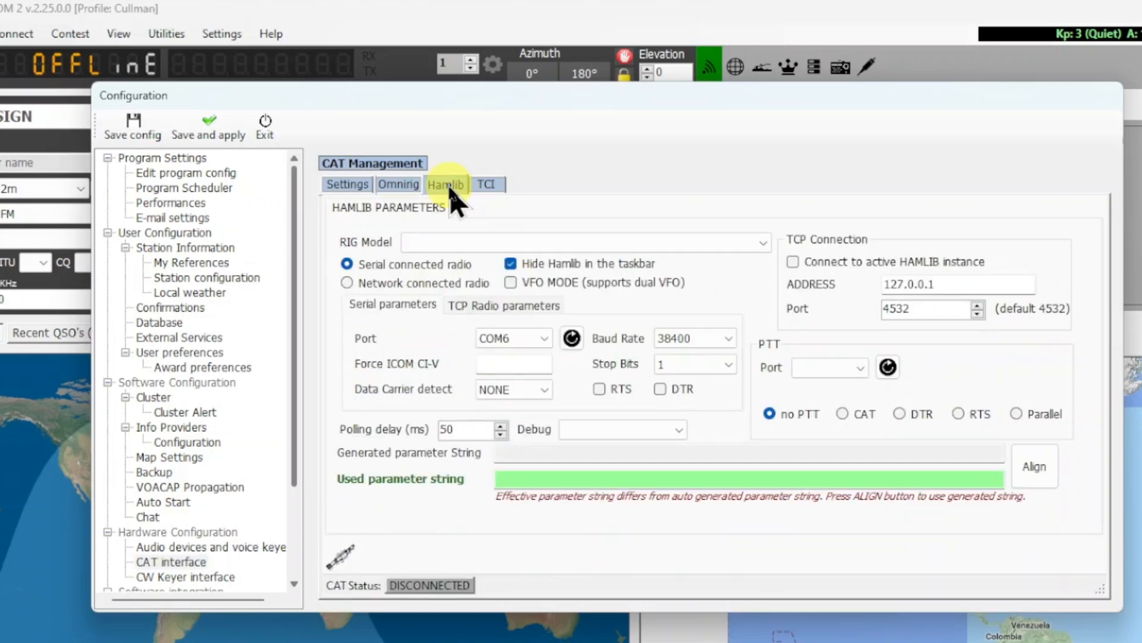
pyautogui.moveTo(801, 284)
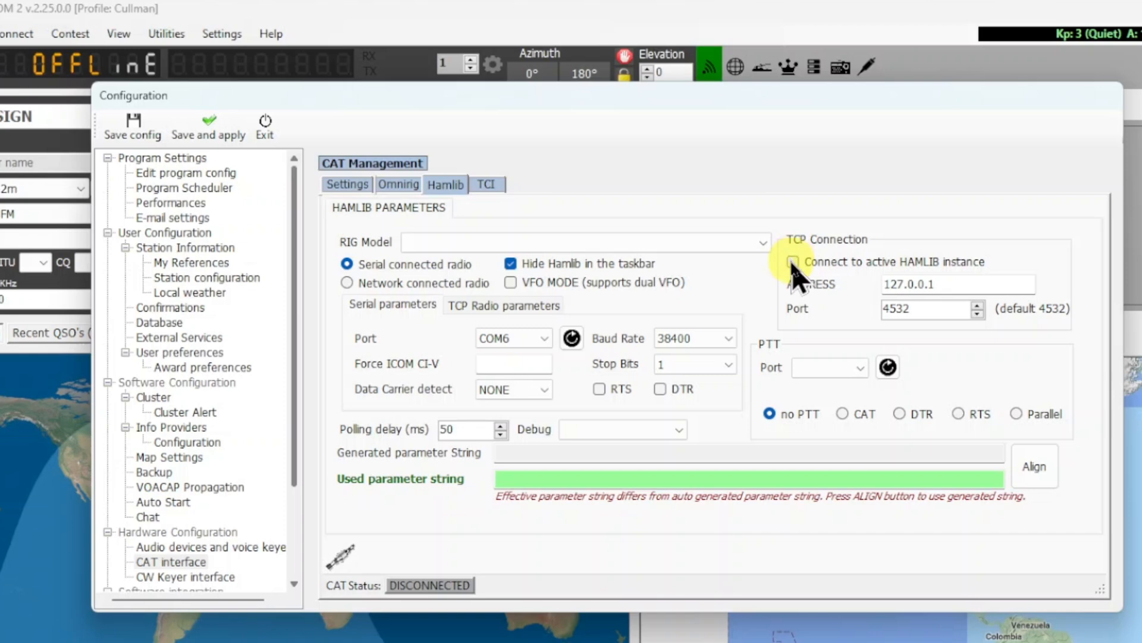
pyautogui.click(792, 262)
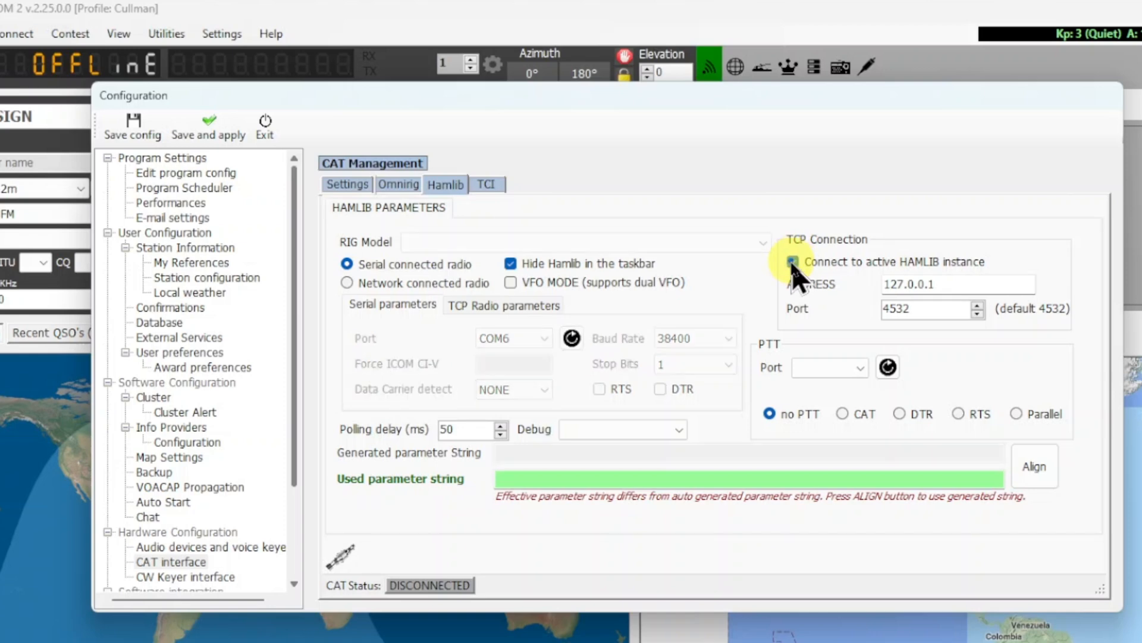
pyautogui.click(793, 262)
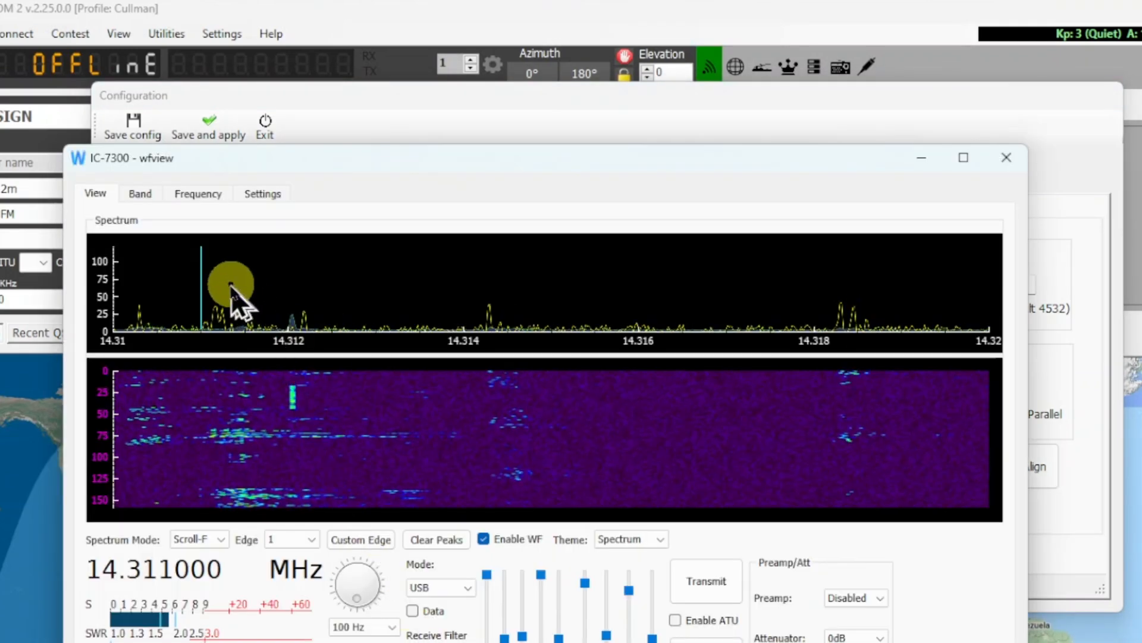
# Step: Recheck wfview's External Control shows RigCtld enabled on port 4532, then return to the spectrum view
pyautogui.click(262, 193)
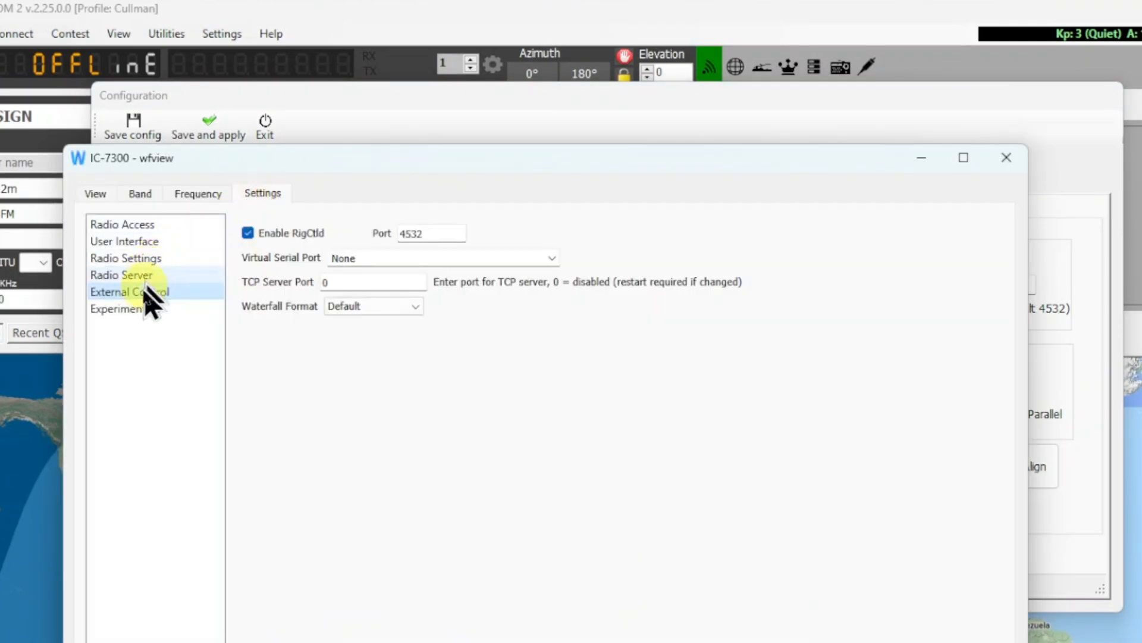
pyautogui.click(130, 291)
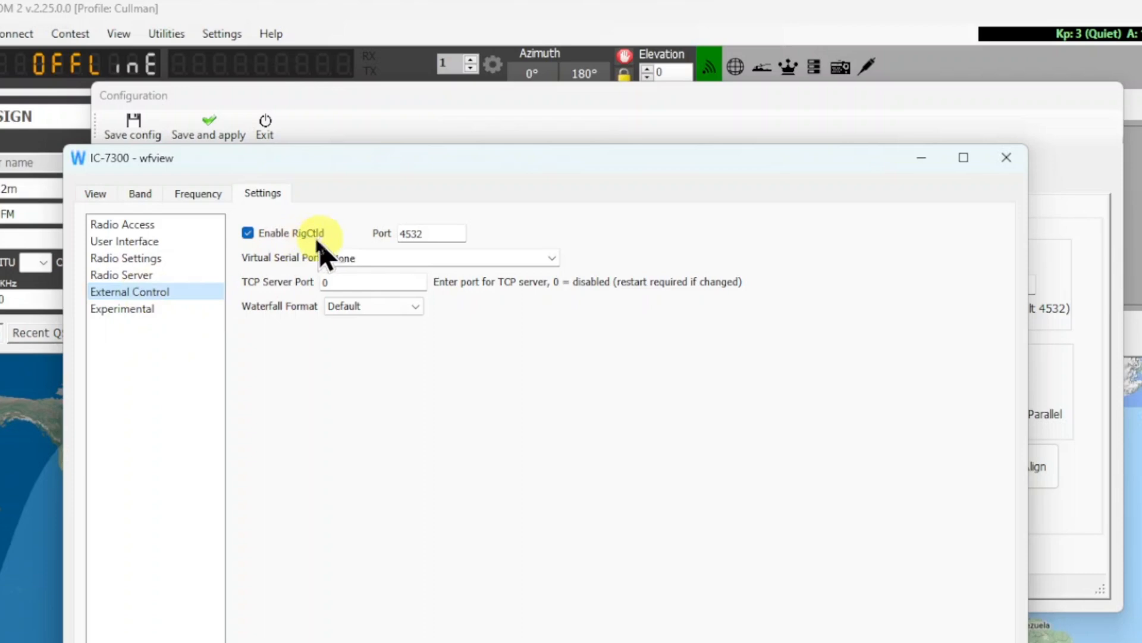
pyautogui.moveTo(433, 251)
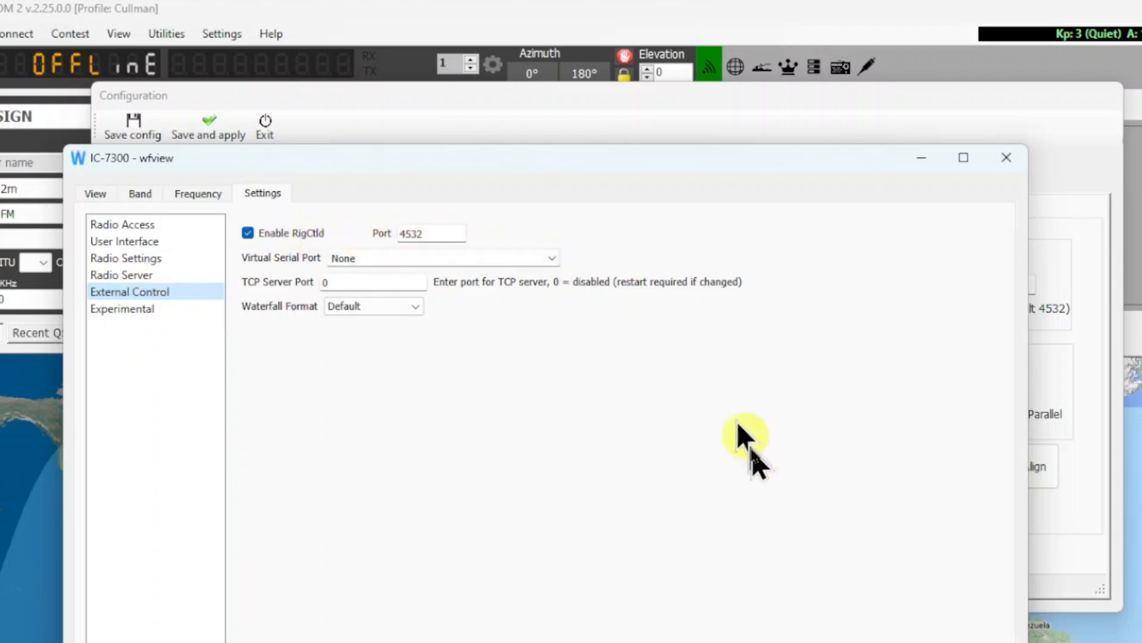
pyautogui.moveTo(95, 193)
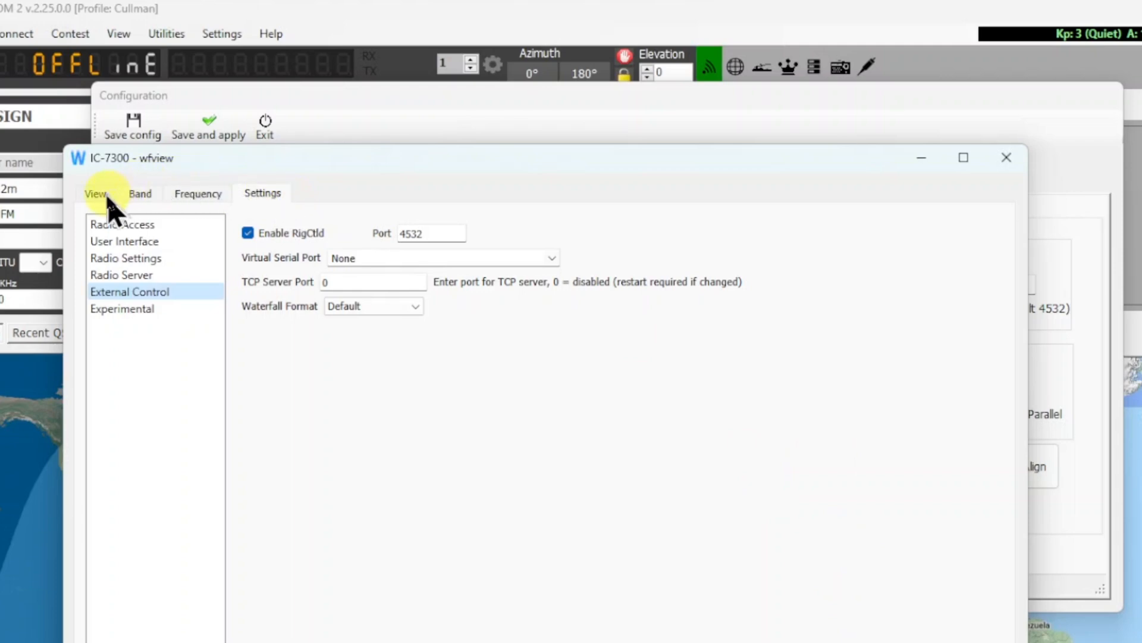
pyautogui.click(95, 193)
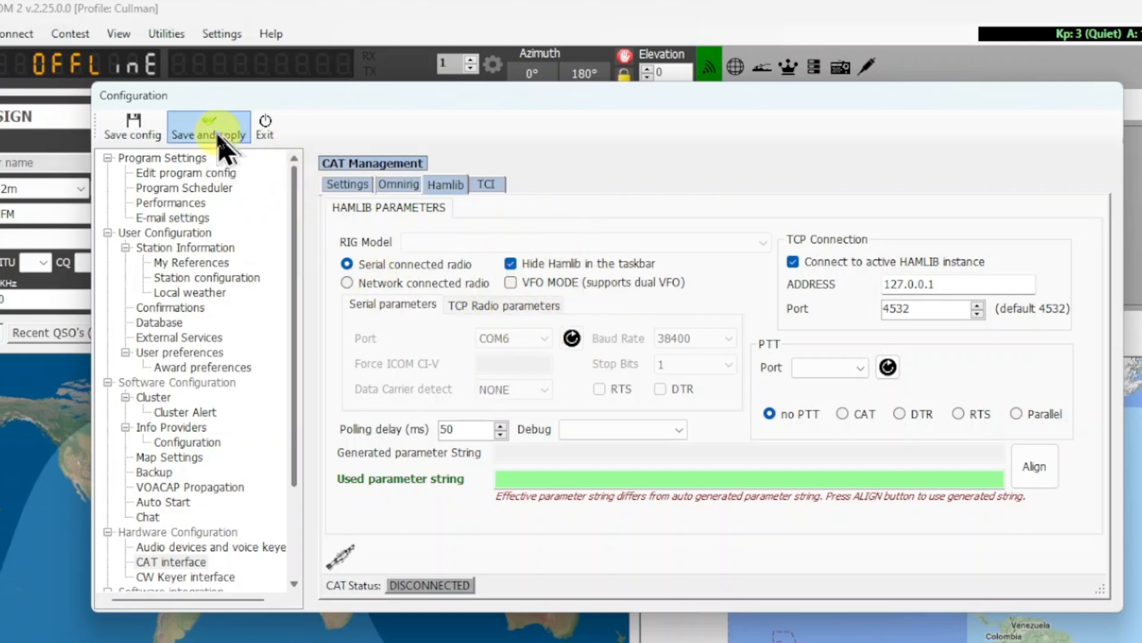
# Step: Save and apply the configuration so Log4OM reads 14311.000 kHz on 20m USB with the radio linked
pyautogui.click(208, 128)
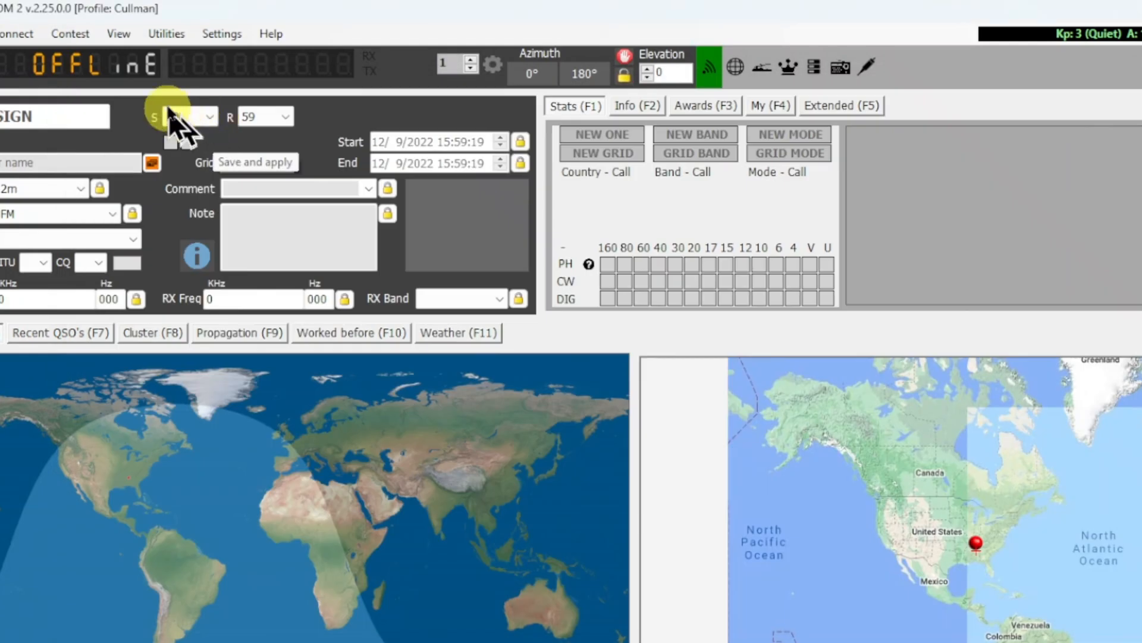
pyautogui.click(18, 33)
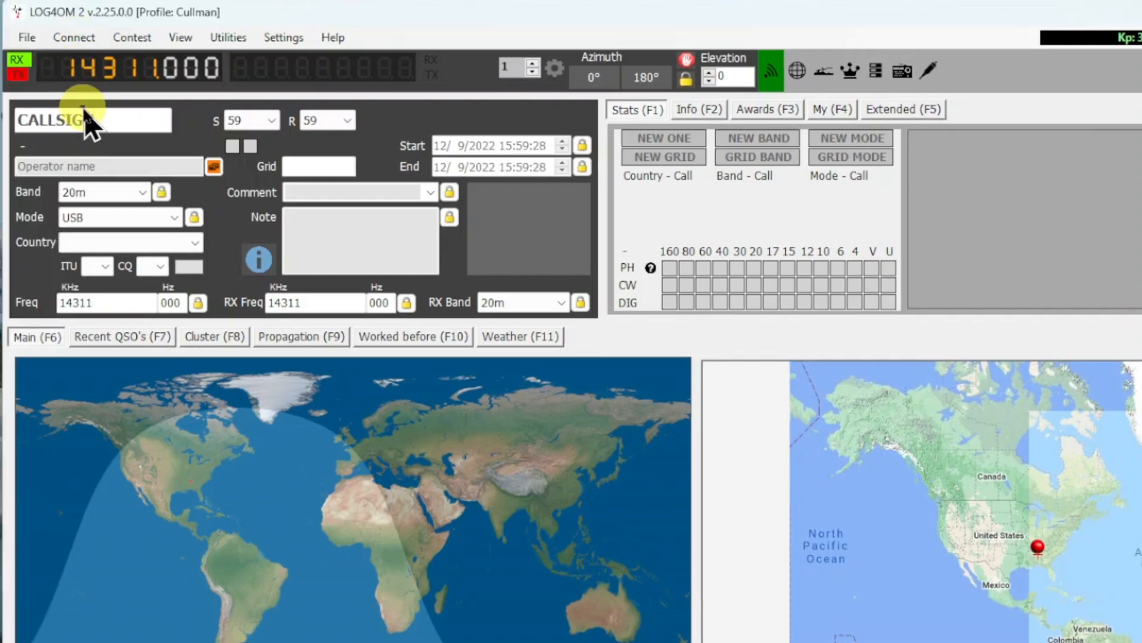
pyautogui.moveTo(168, 120)
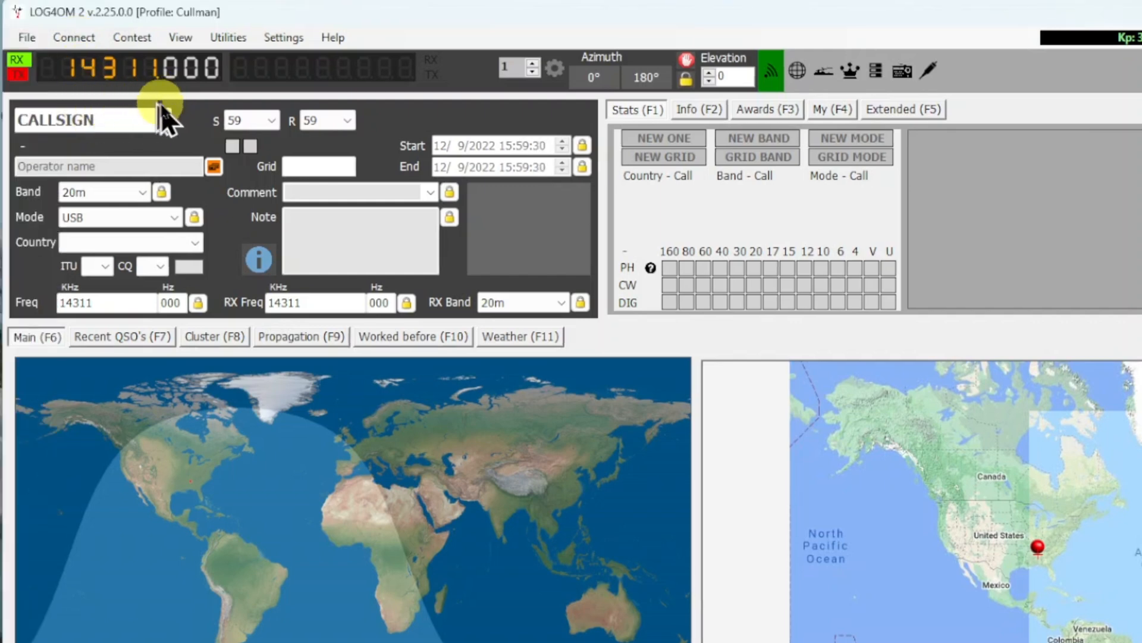
pyautogui.moveTo(310, 374)
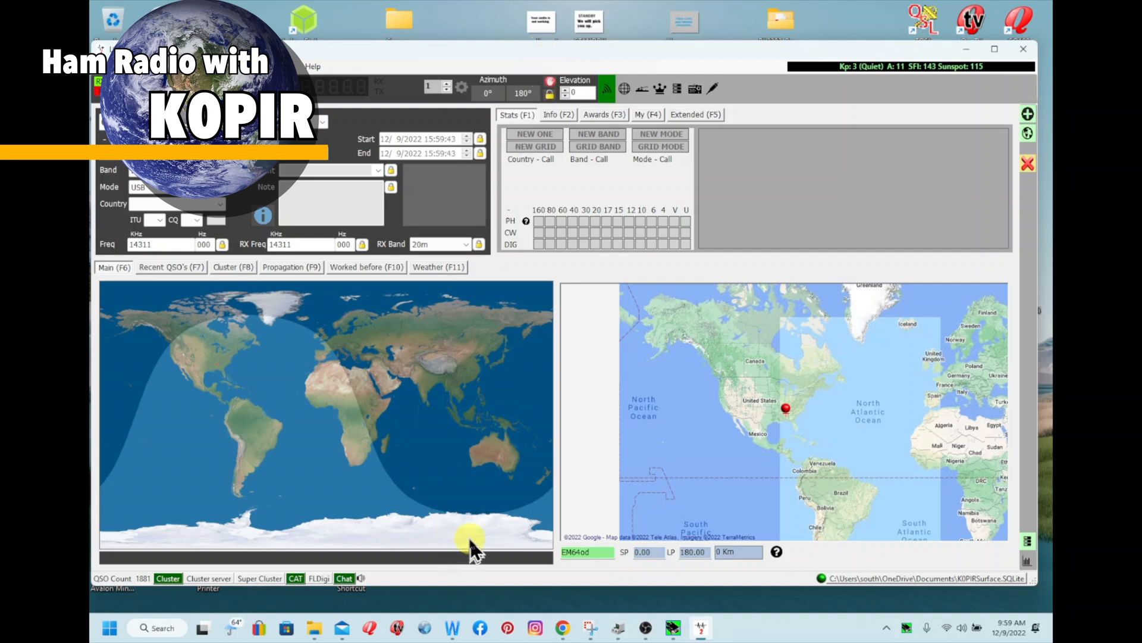
pyautogui.moveTo(467, 553)
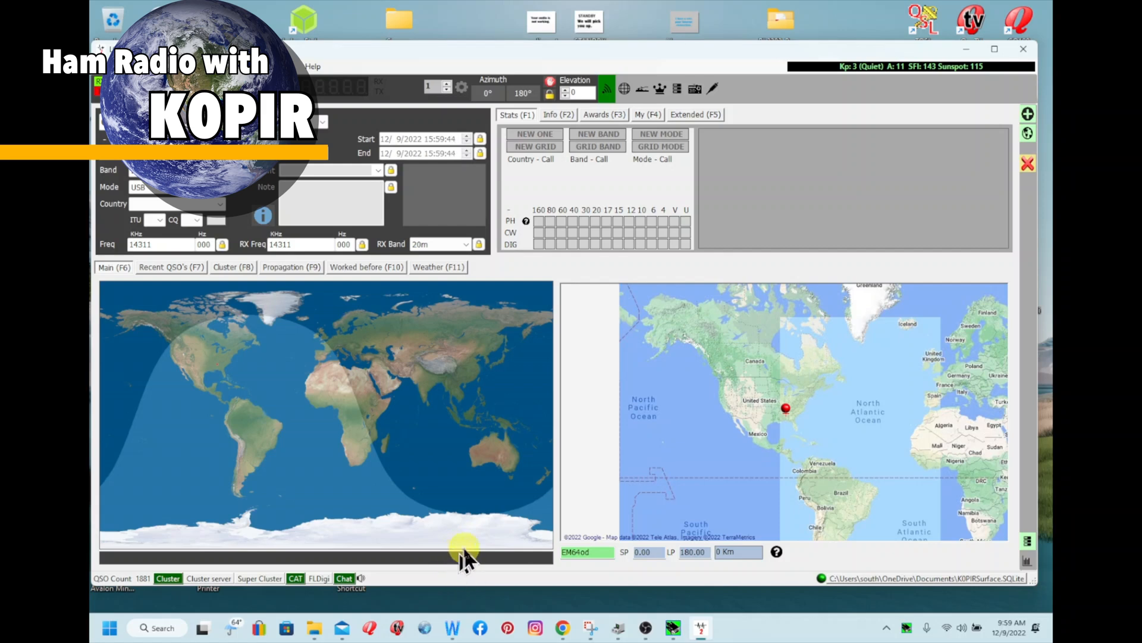
pyautogui.moveTo(478, 422)
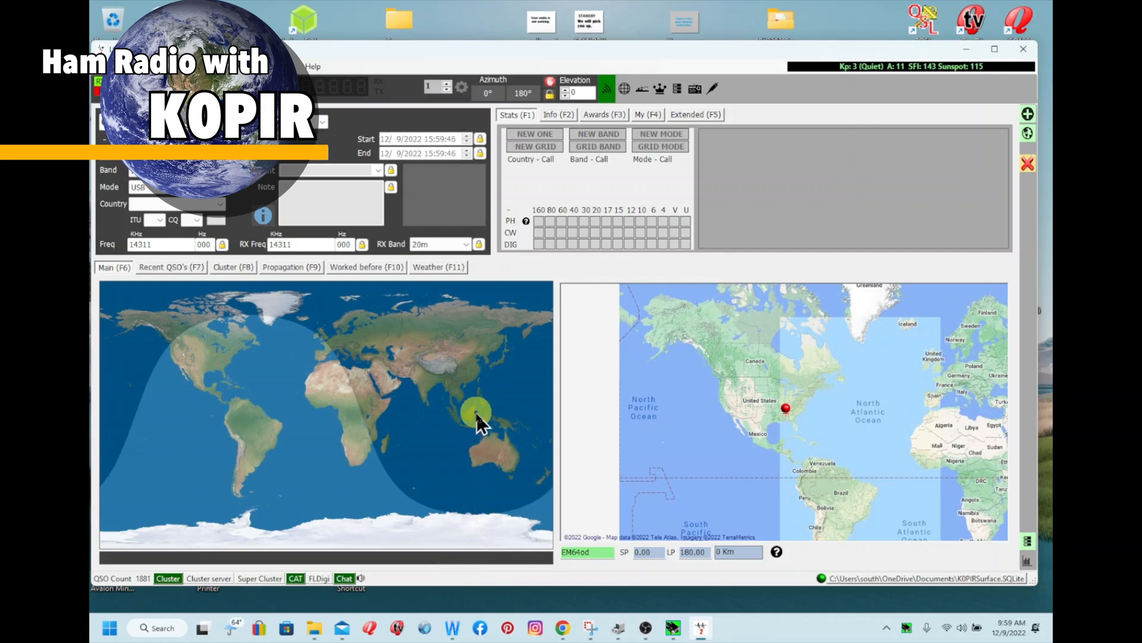